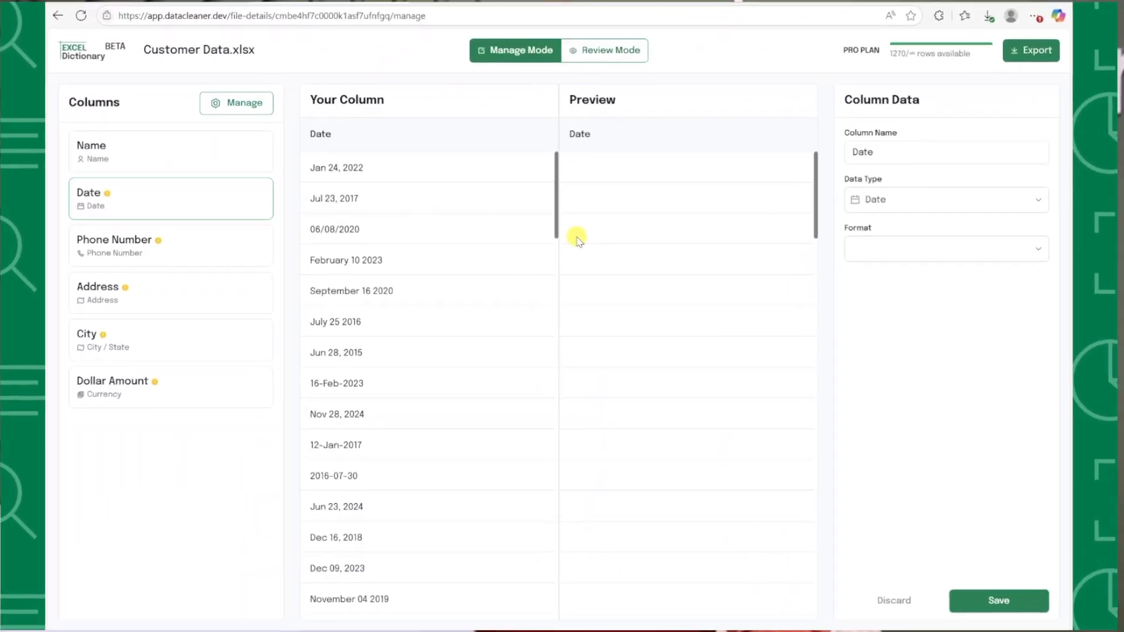
- Leave the Customer Data.xlsx column editor and return to the SheetSense upload home page
click(950, 249)
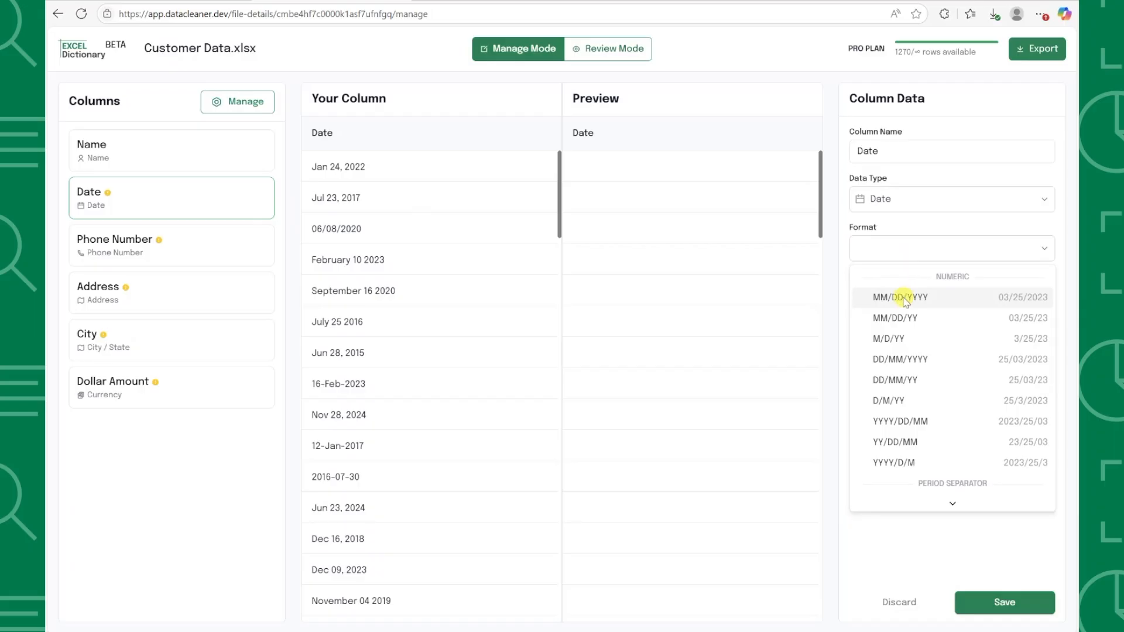
click(898, 296)
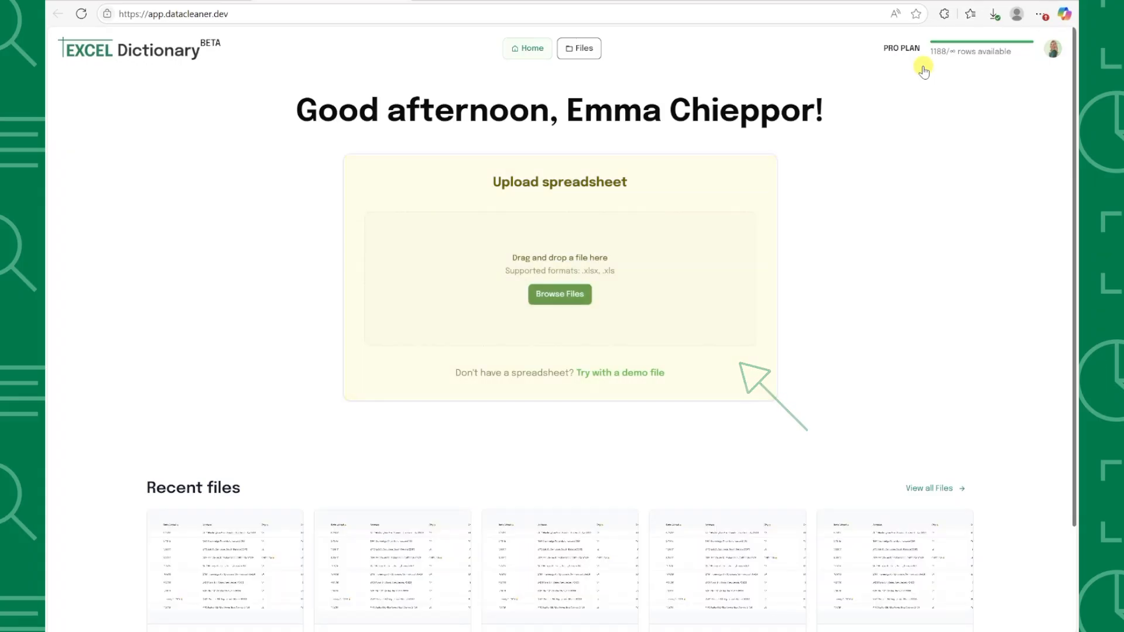
- Upload Customer Data.xlsx, scroll through its row preview, and continue to column setup
click(560, 294)
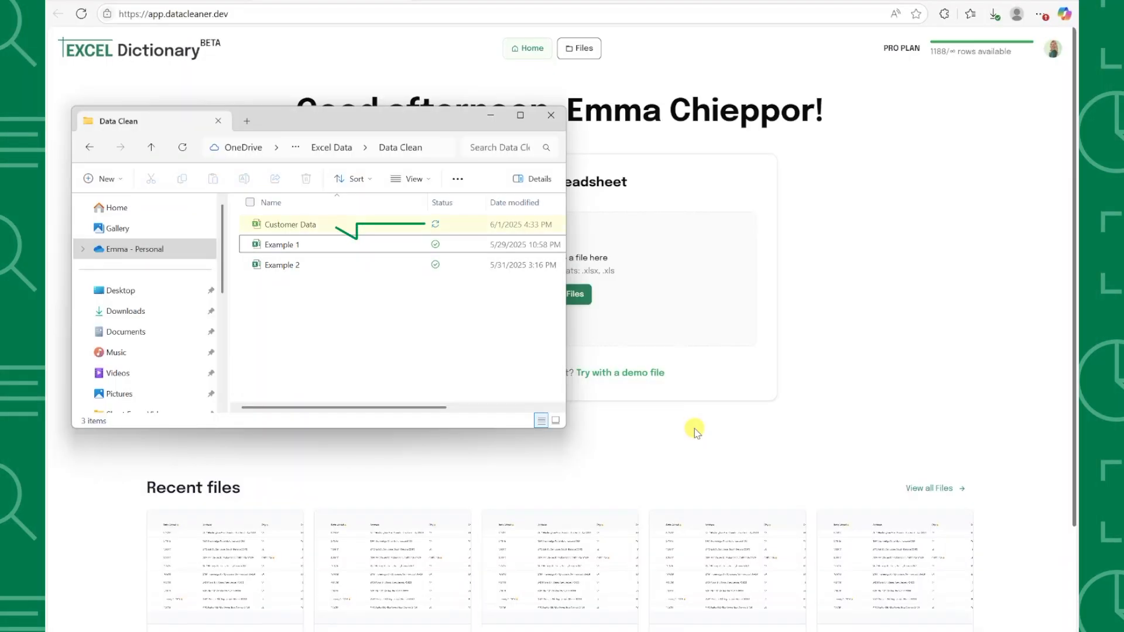
double_click(290, 224)
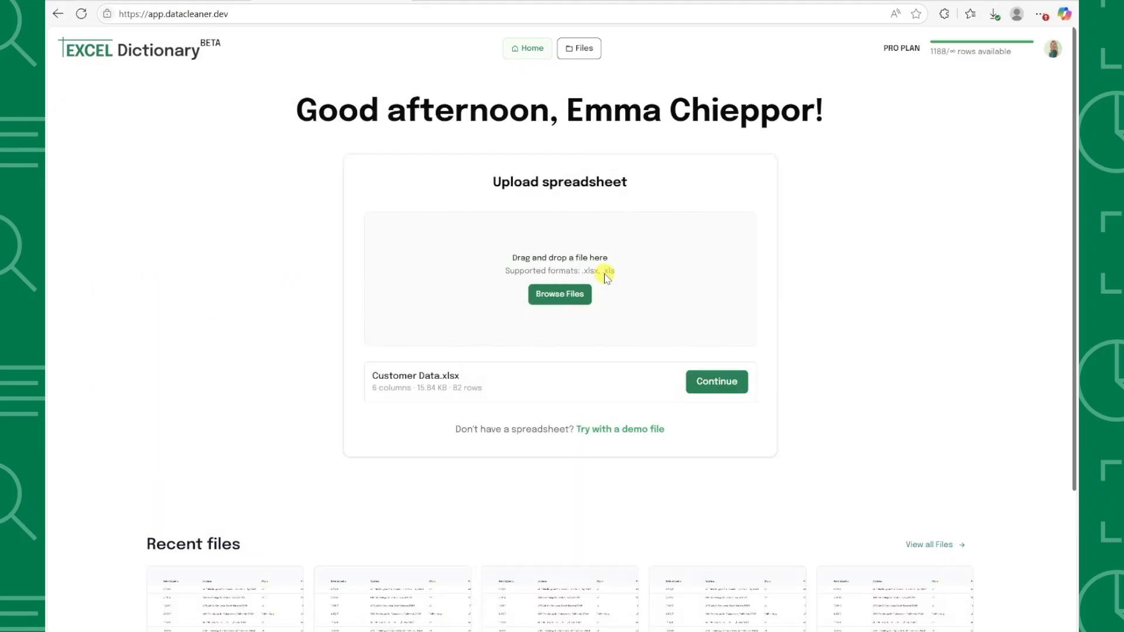
click(559, 294)
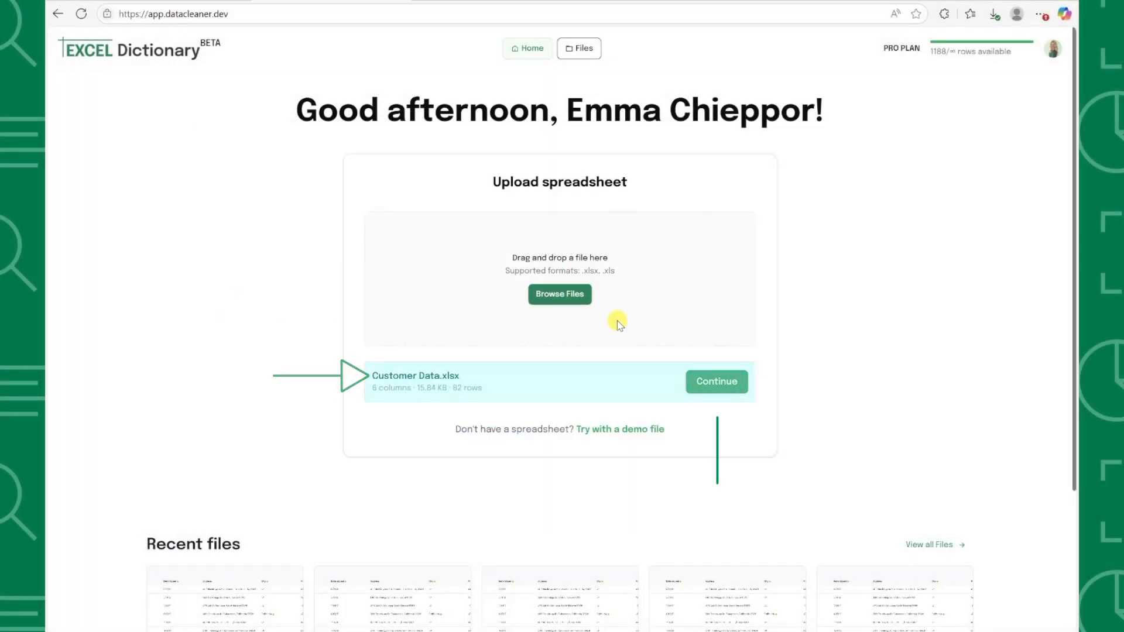
click(715, 381)
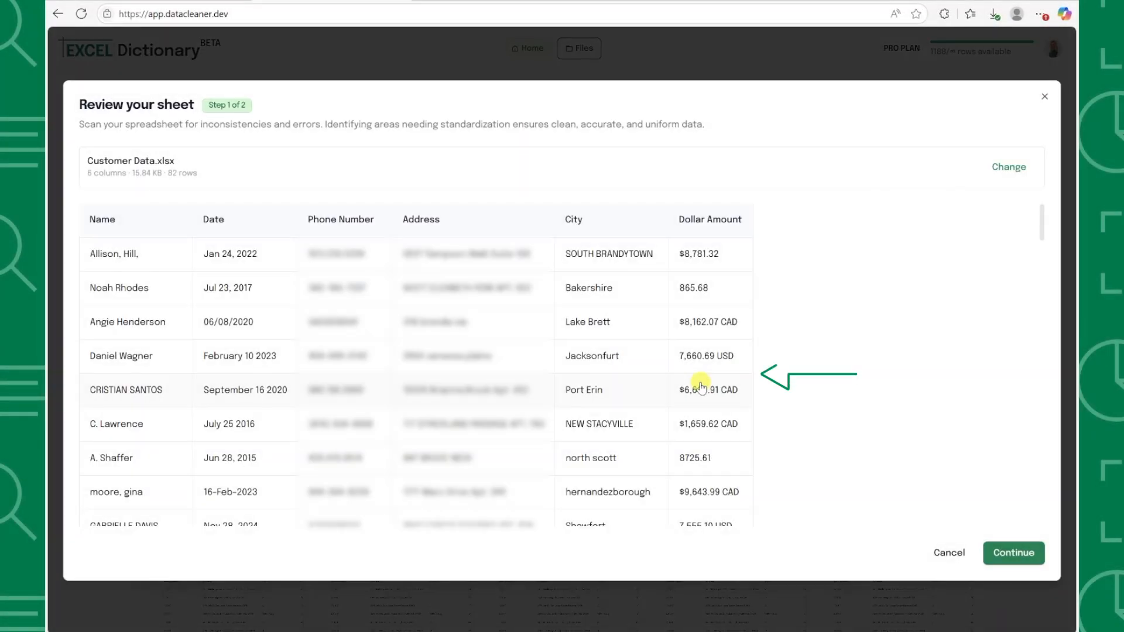
scroll(down, 3)
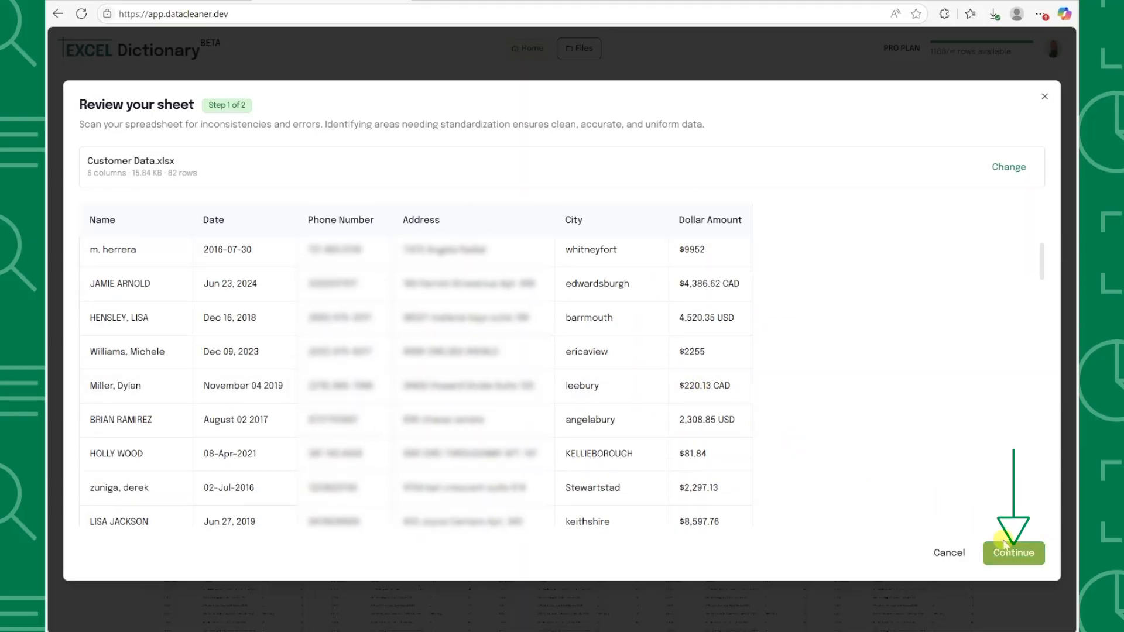
click(1013, 553)
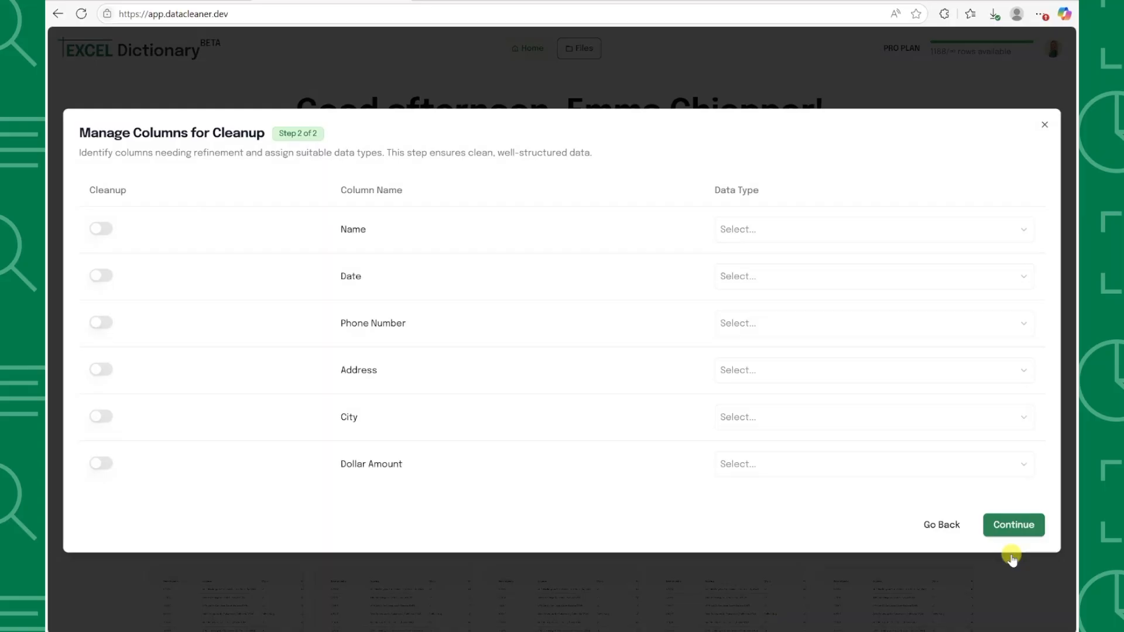
- Include the Name, City and Dollar Amount columns in cleanup
click(100, 229)
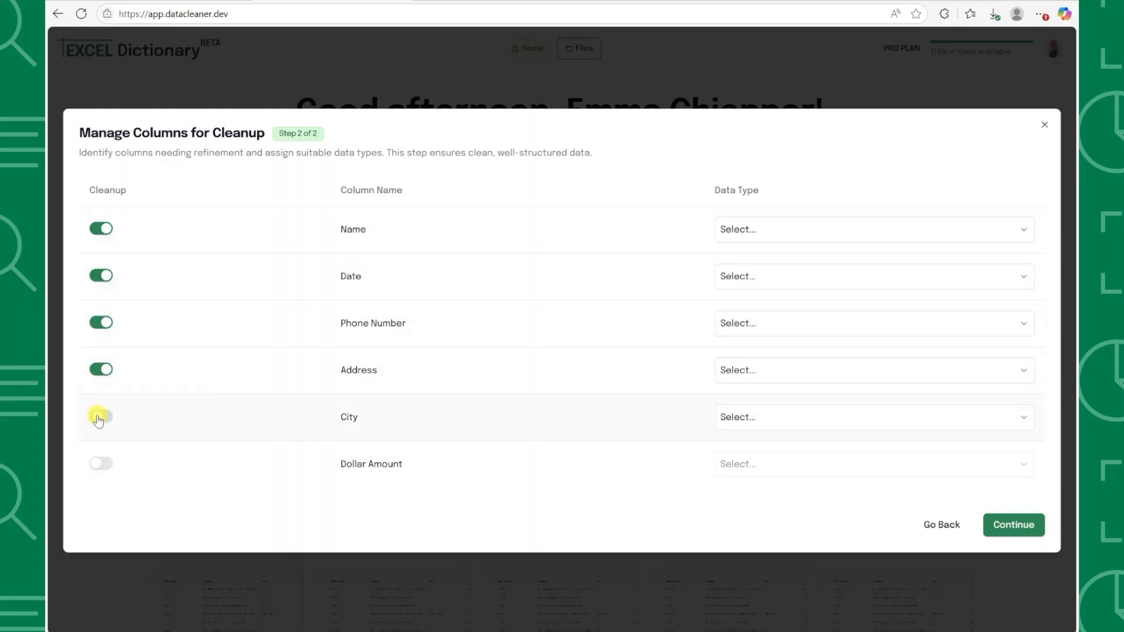
click(101, 417)
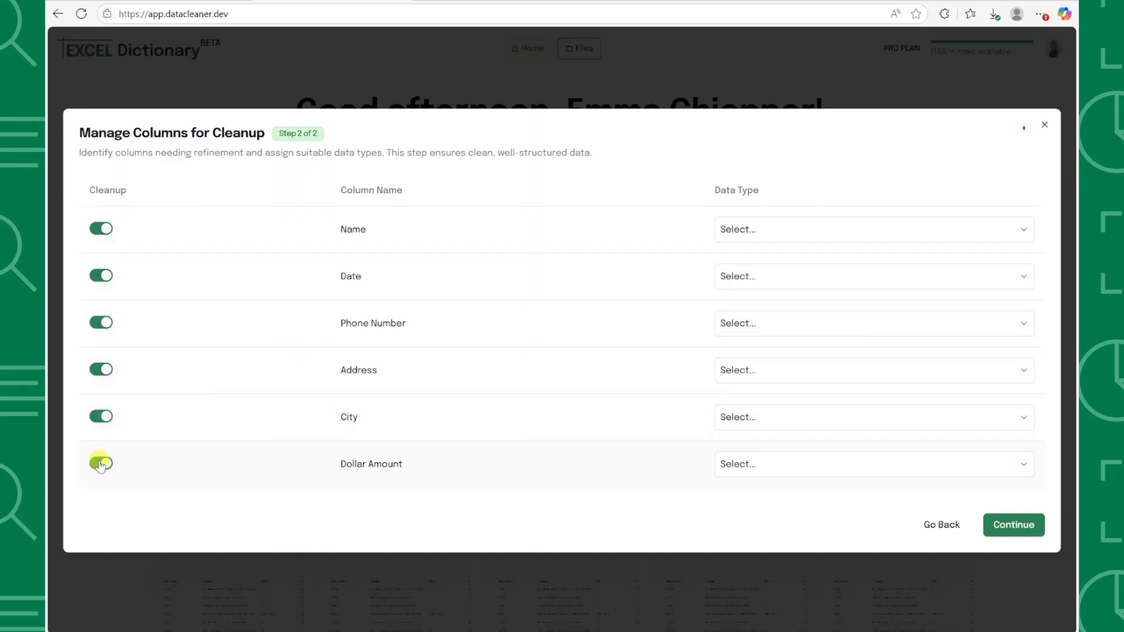
click(101, 464)
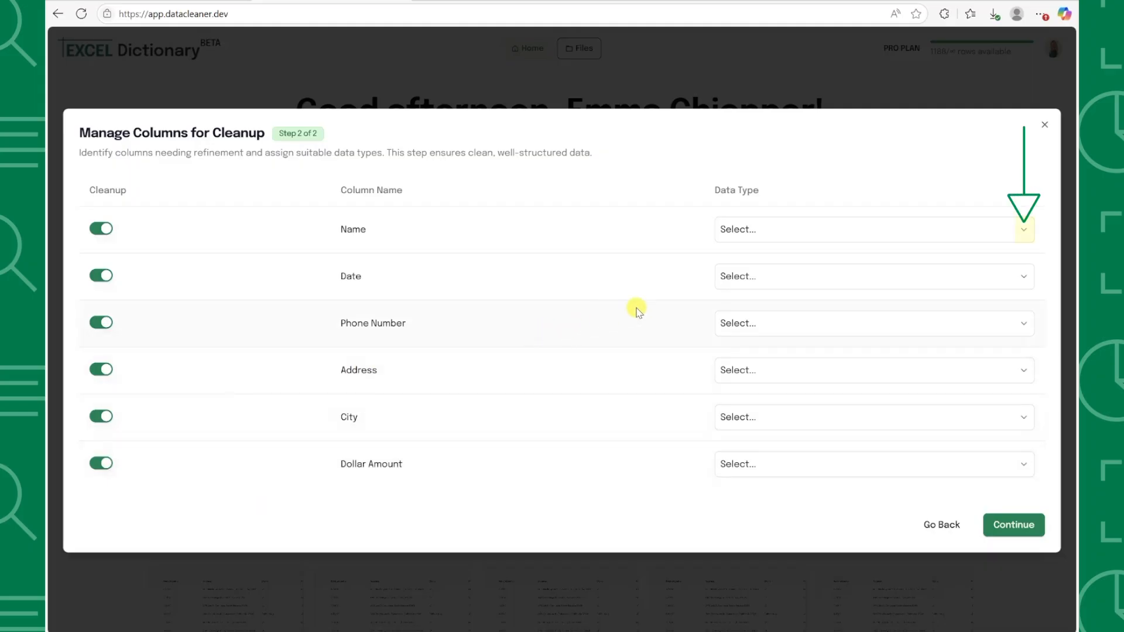
- Assign data types Name, Phone Number, Address, City / State and Currency to the matching columns
click(1022, 229)
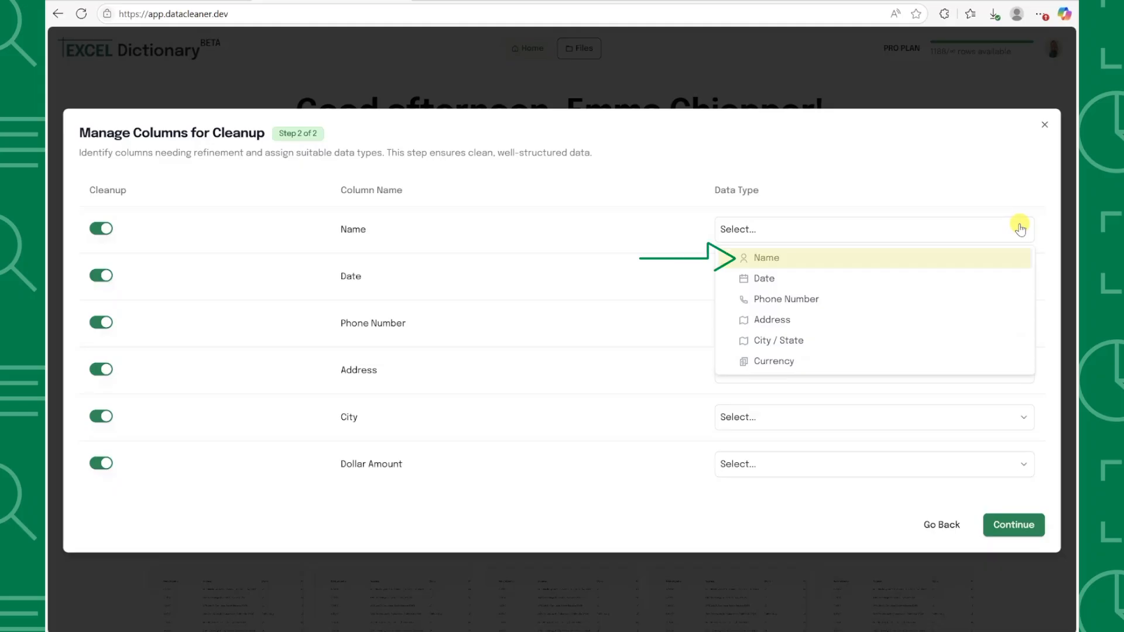
click(766, 258)
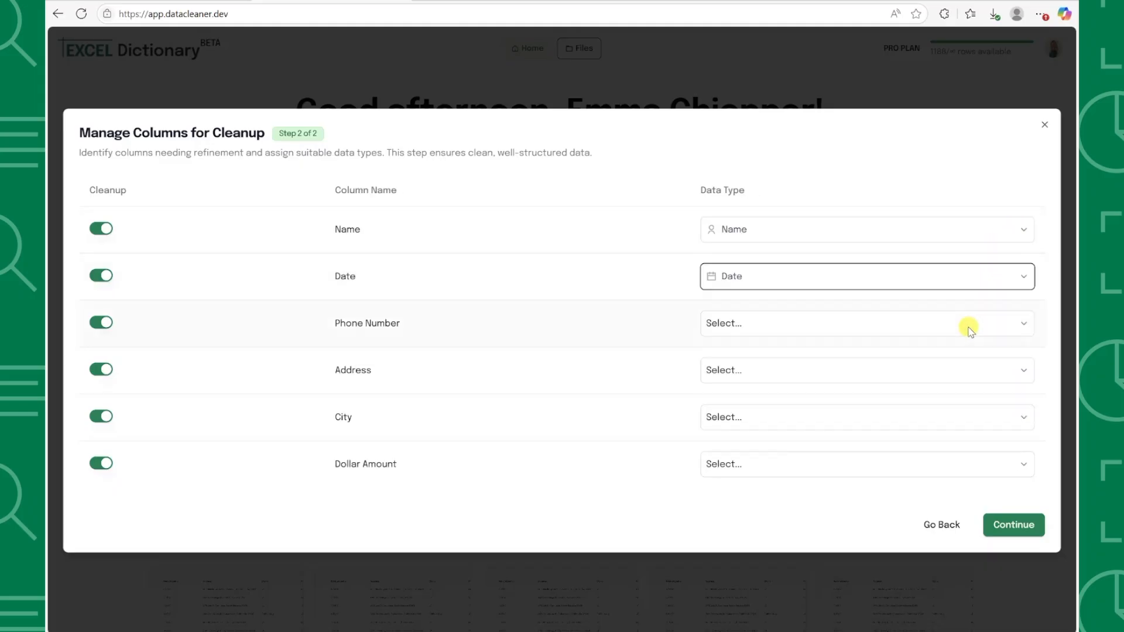
click(861, 323)
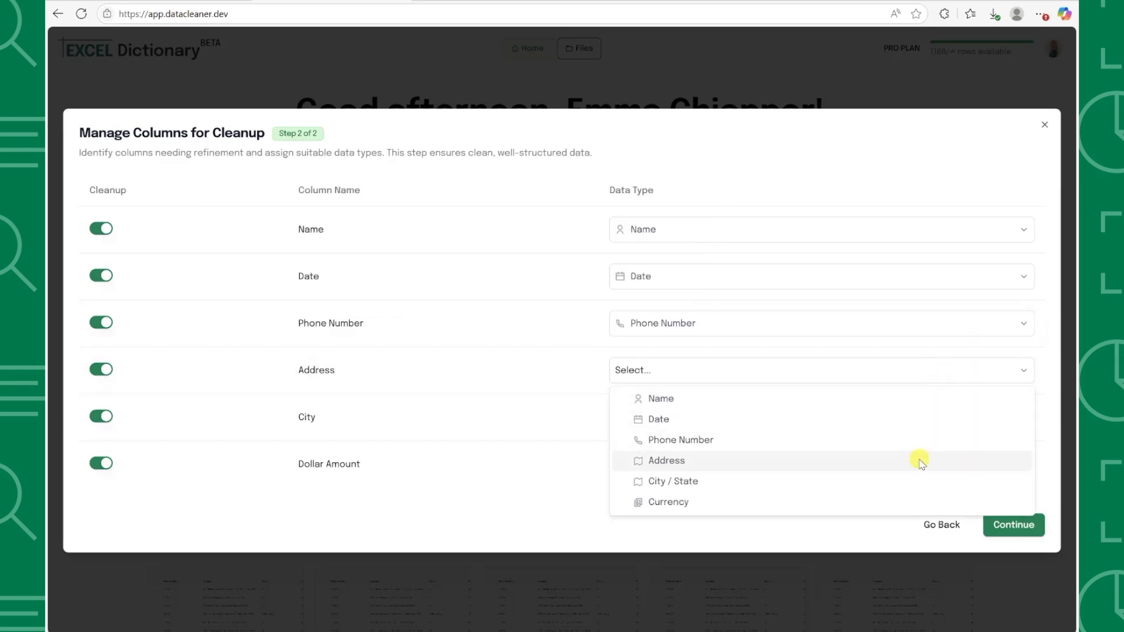
click(665, 460)
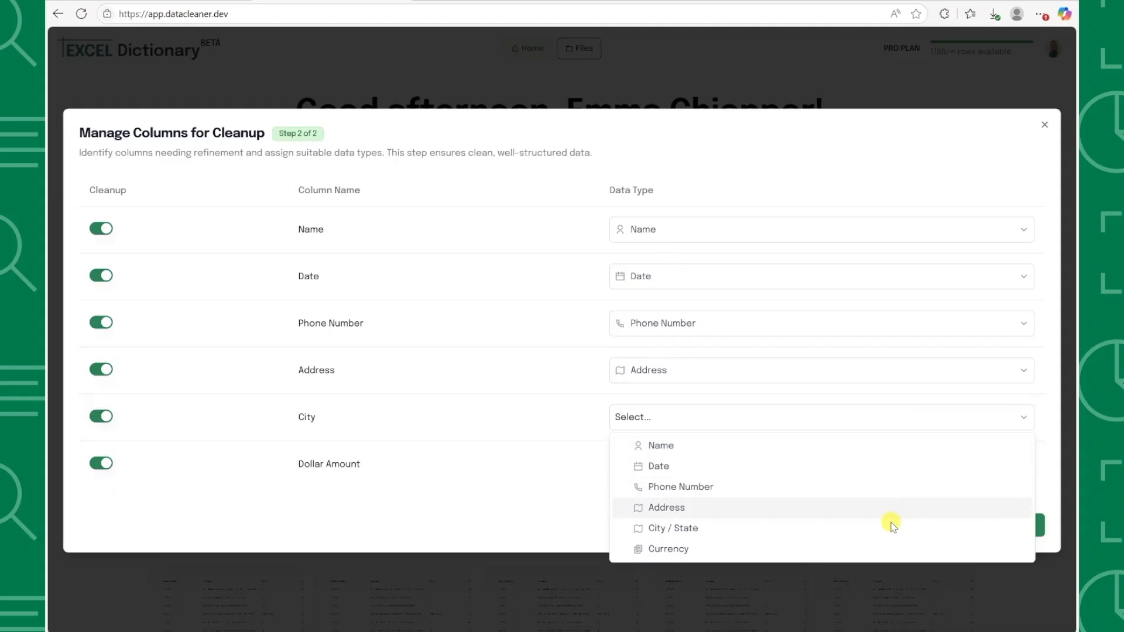
click(672, 527)
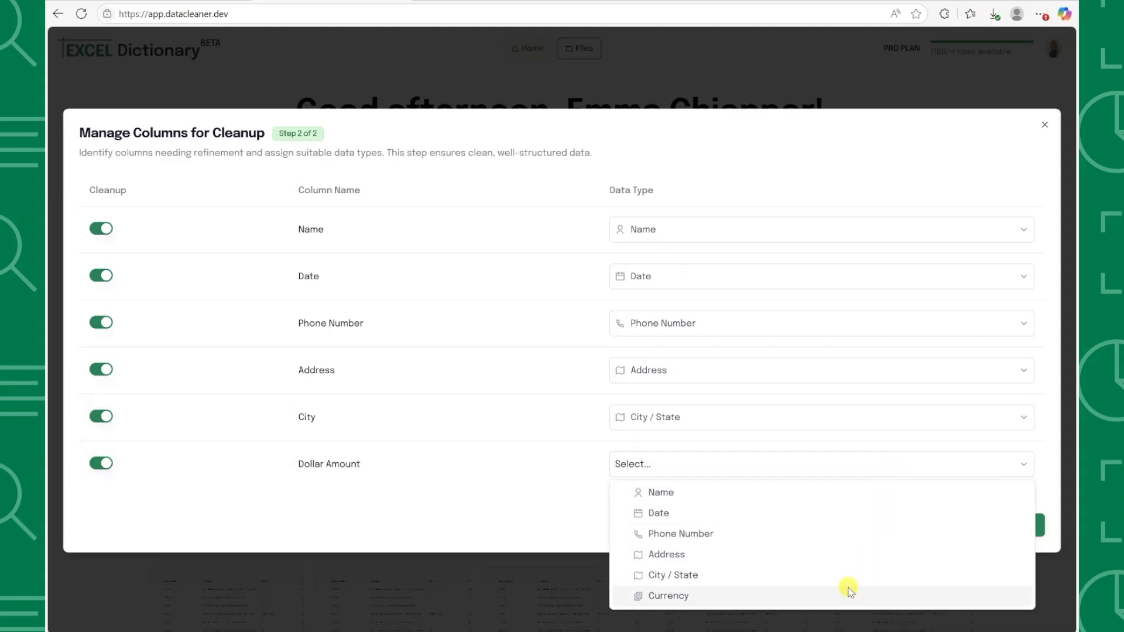
click(667, 596)
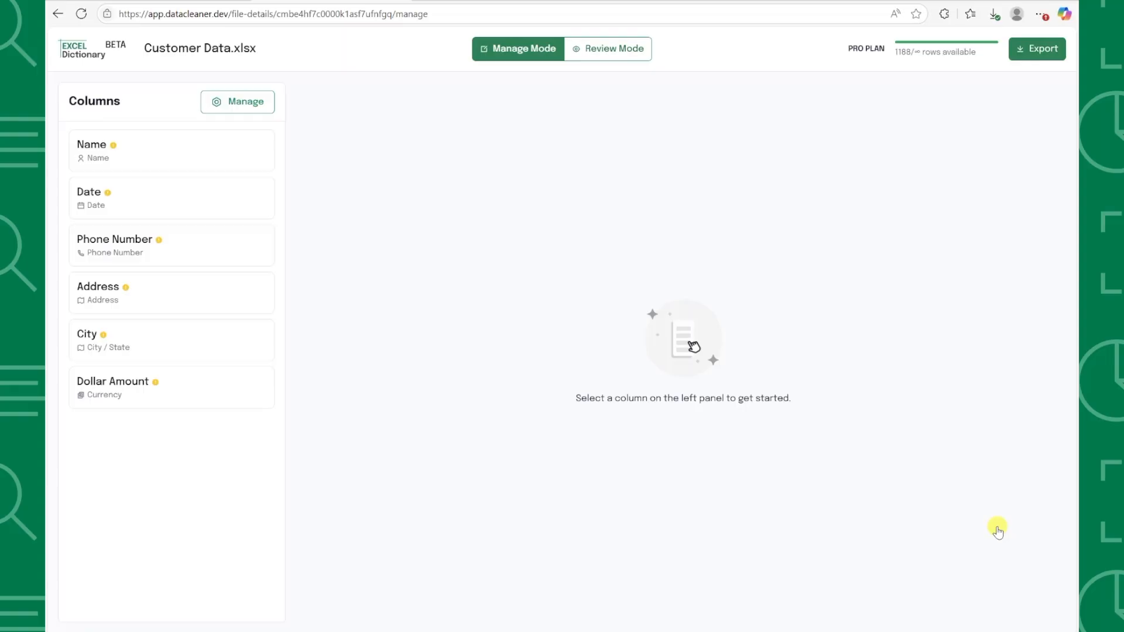
- Save the Name column format as First Name Last Name in Title Case
click(171, 151)
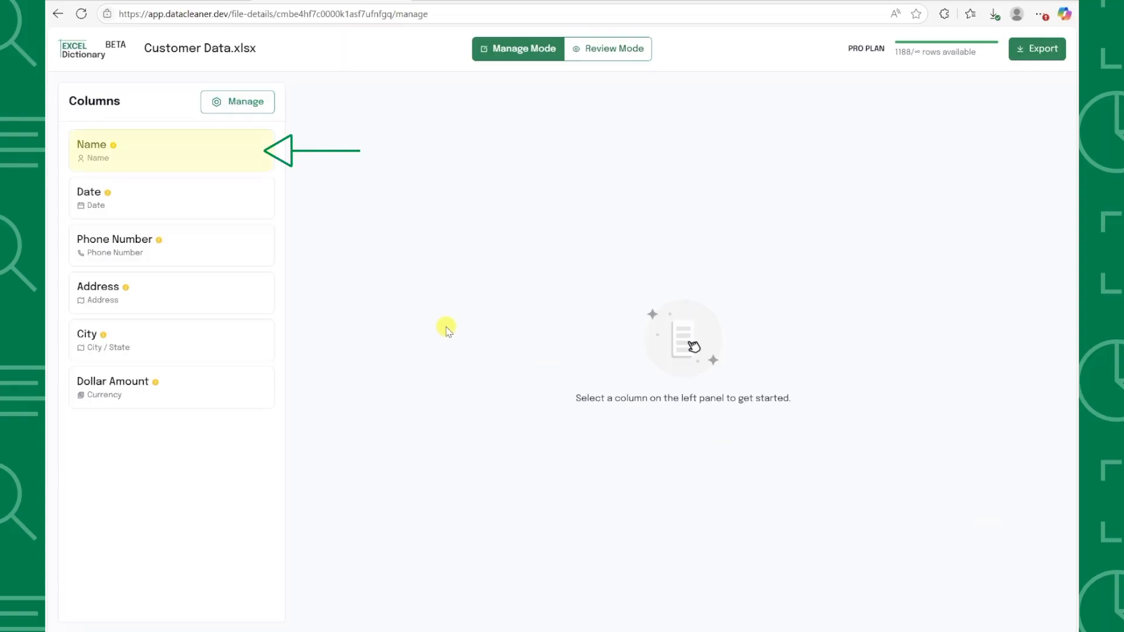
click(170, 150)
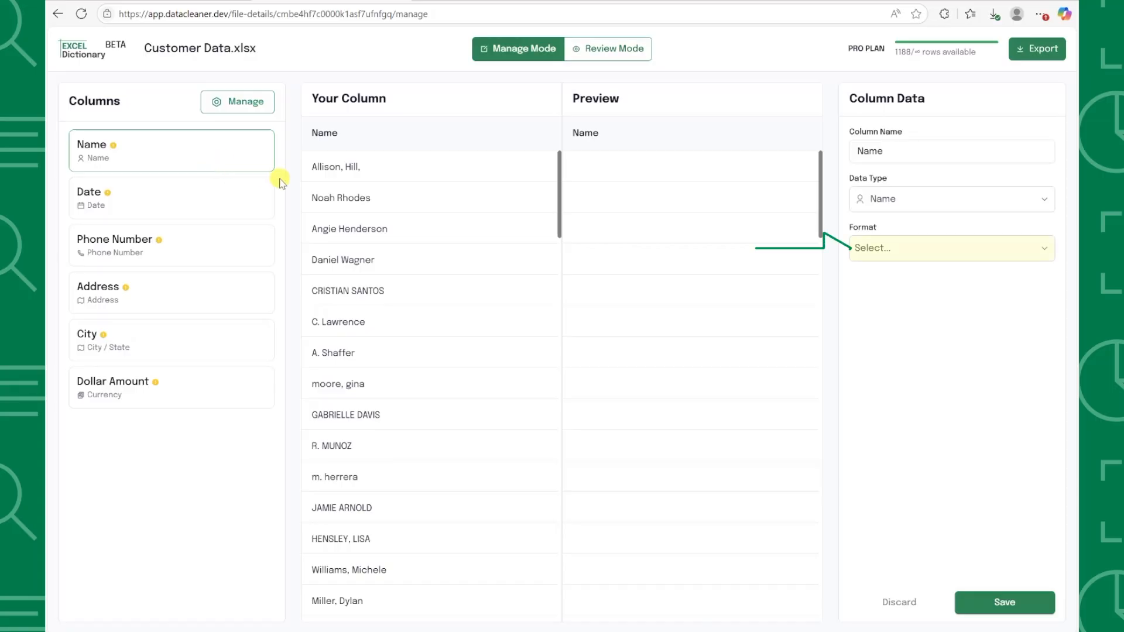
mouse_move(954, 248)
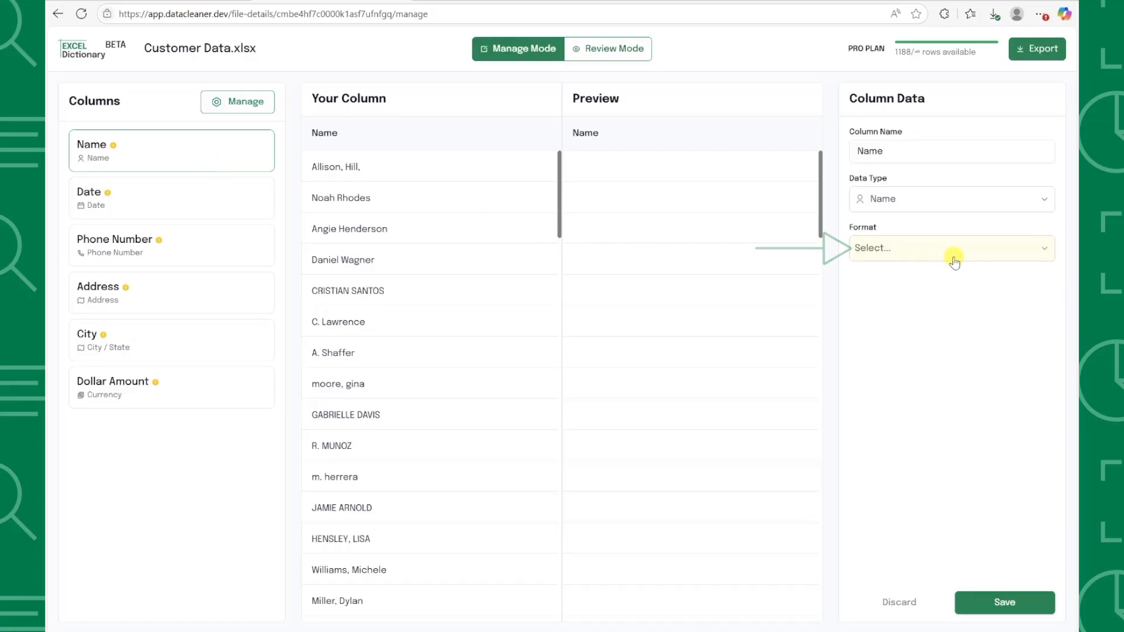
click(950, 247)
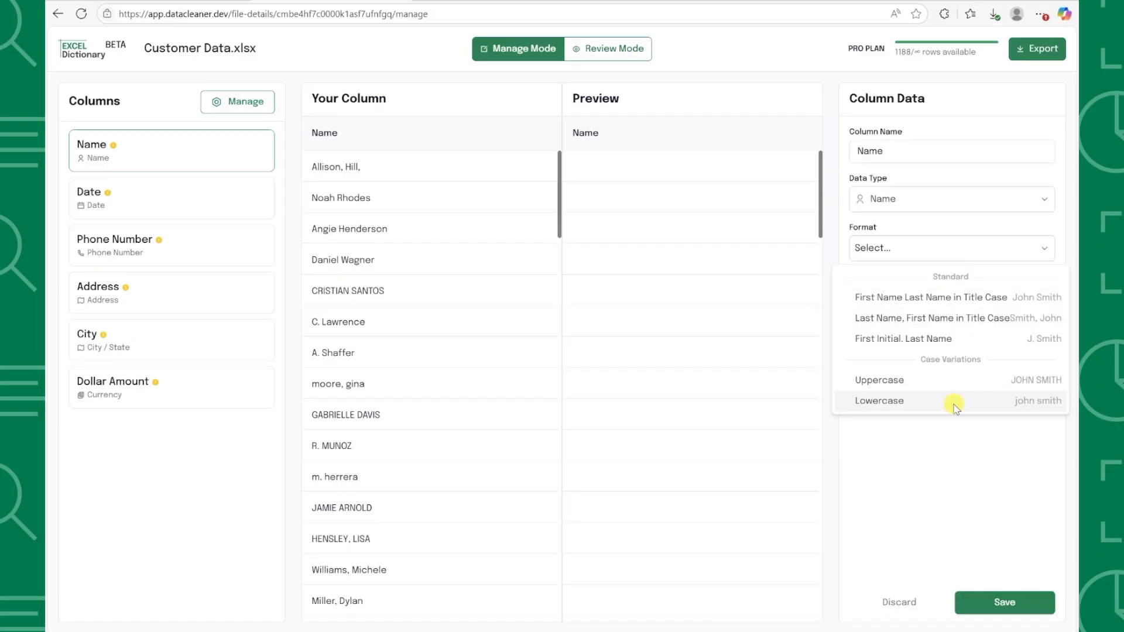
mouse_move(948, 354)
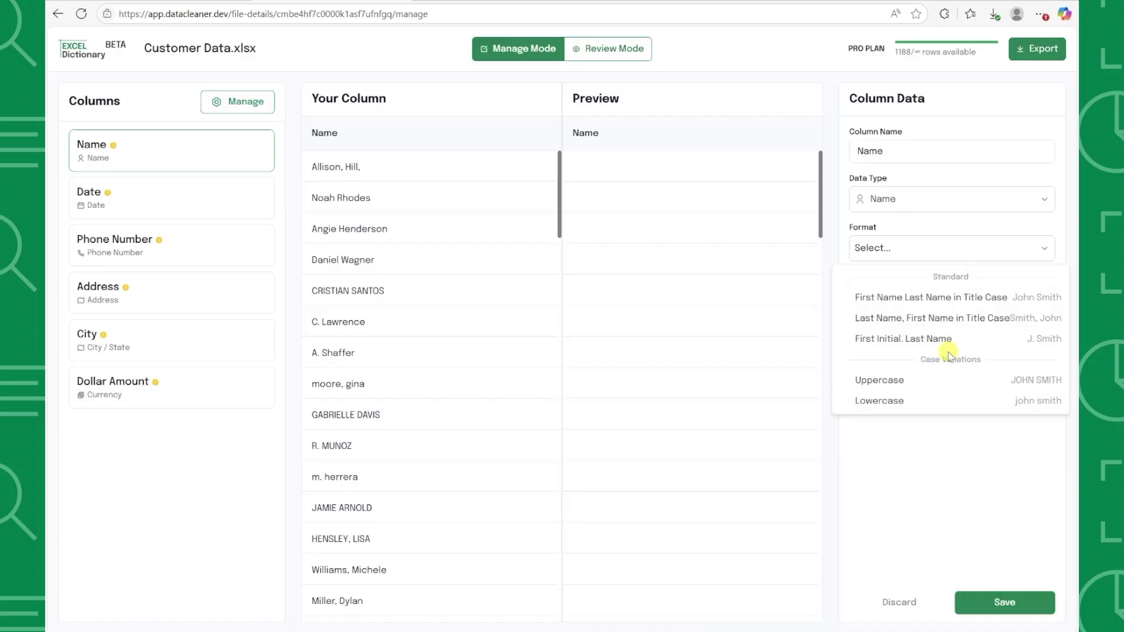
mouse_move(947, 297)
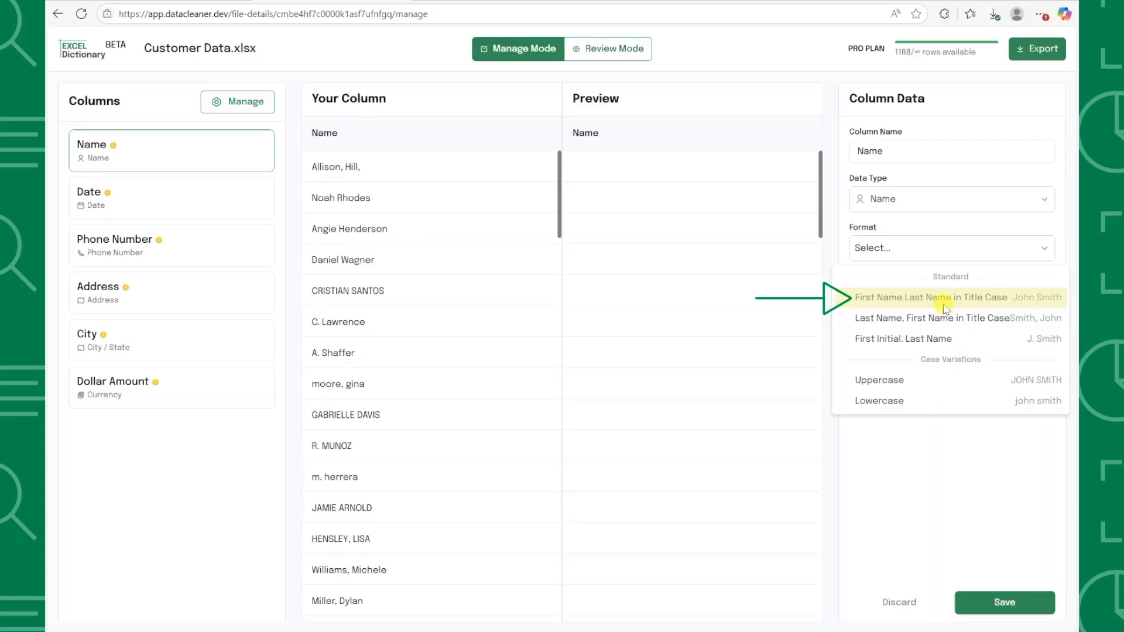
click(933, 297)
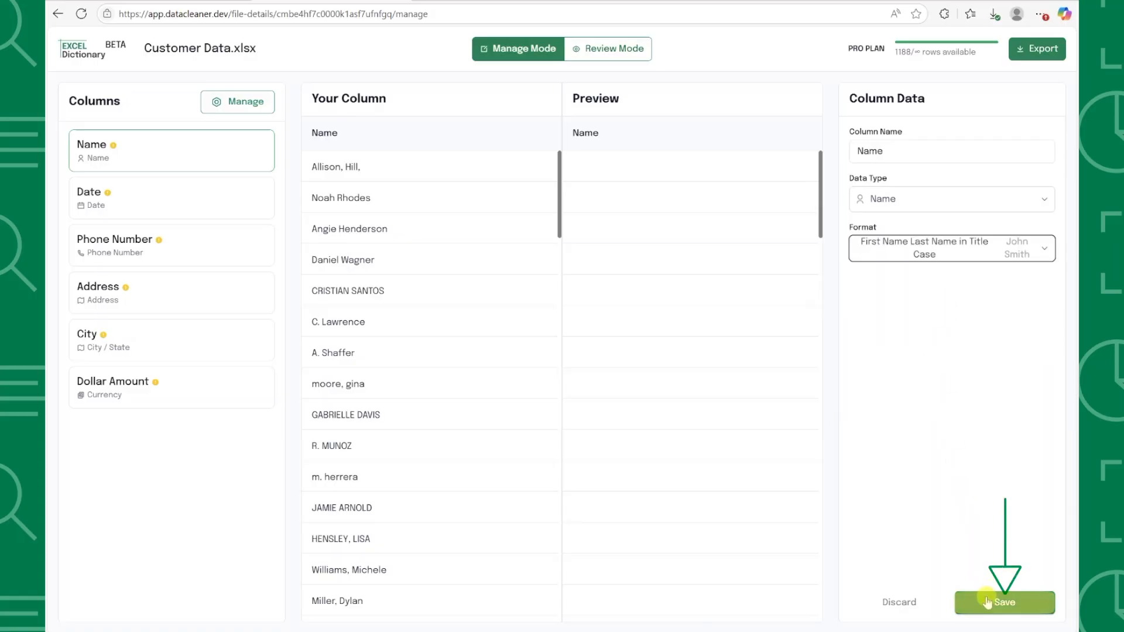
click(1005, 603)
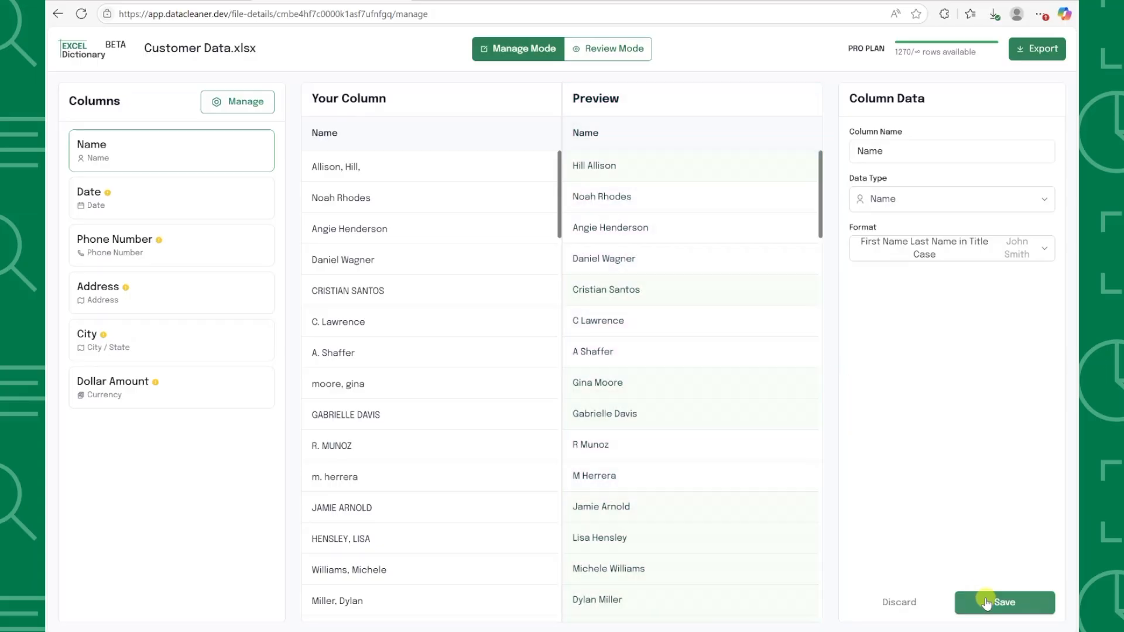
click(170, 198)
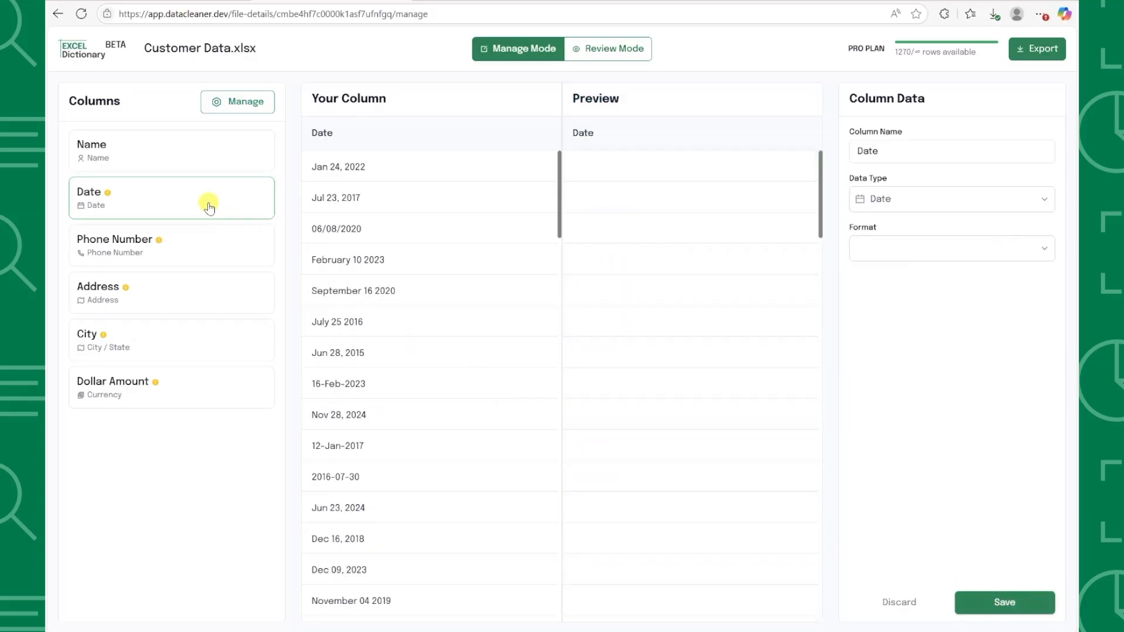
mouse_move(902, 252)
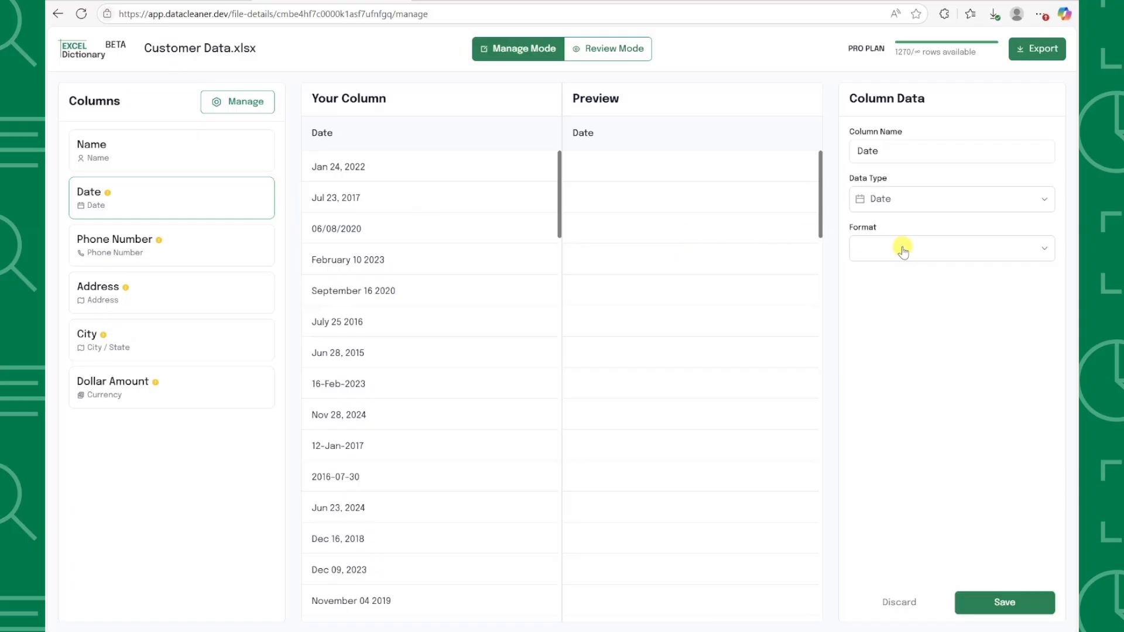
- Save the Date column with the MM/DD/YYYY format
click(949, 249)
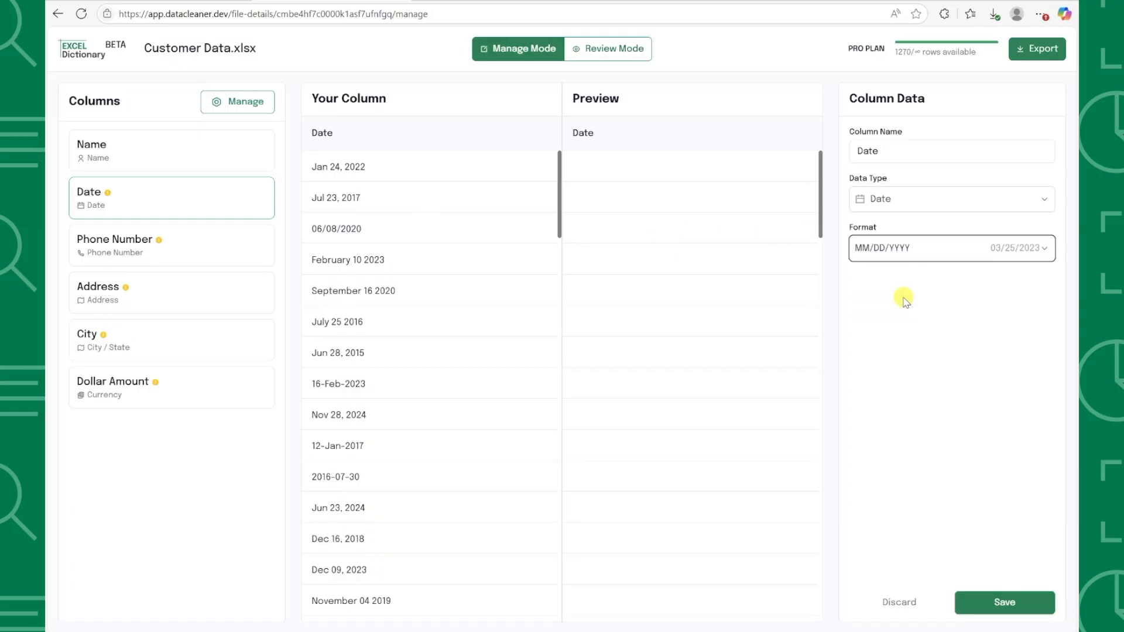
click(1004, 603)
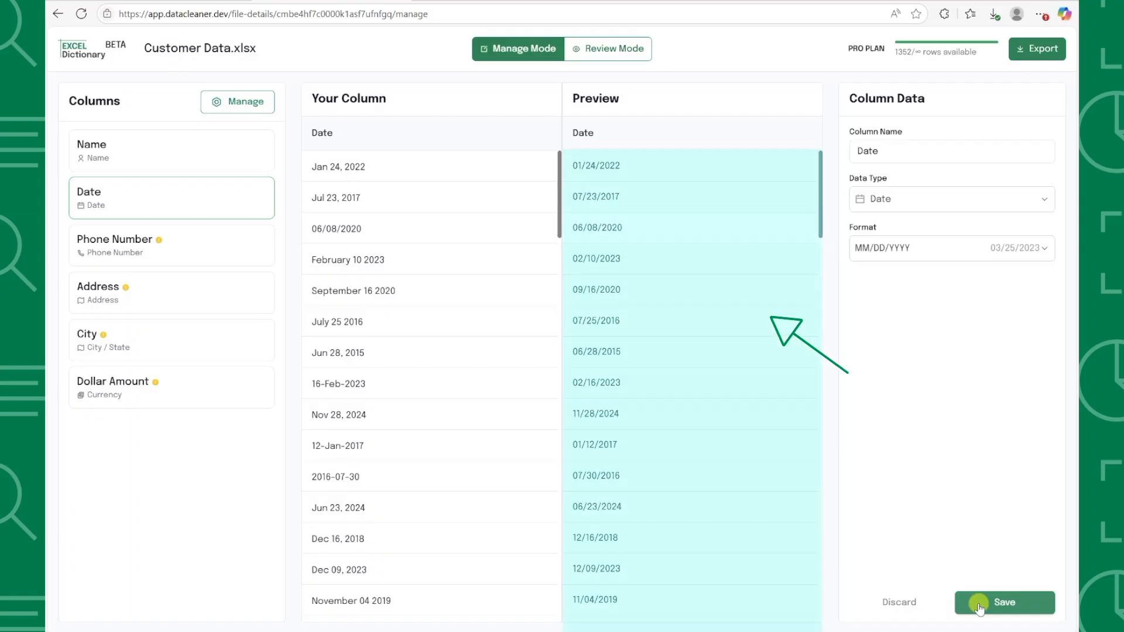
click(1003, 602)
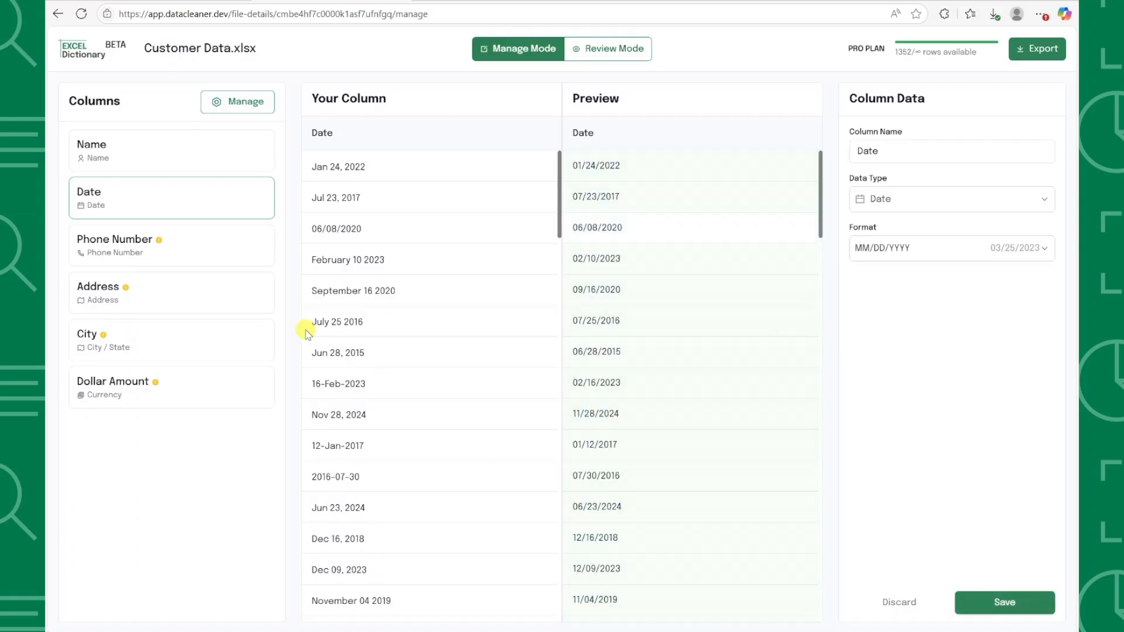
- Save the Phone Number column with the US Standard phone format
click(172, 245)
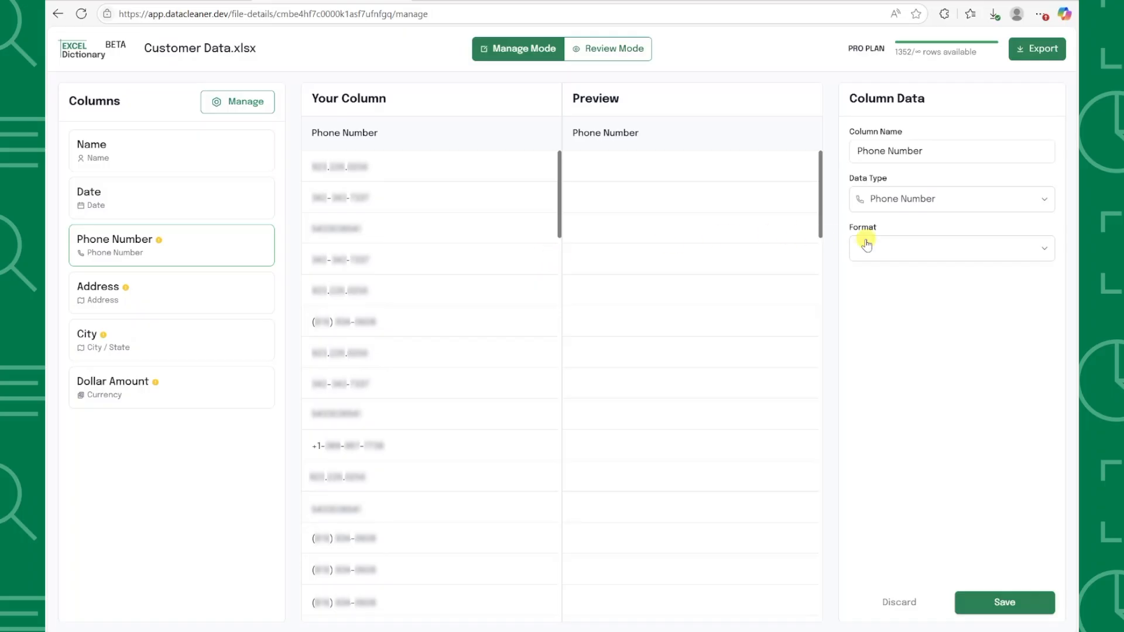
click(950, 248)
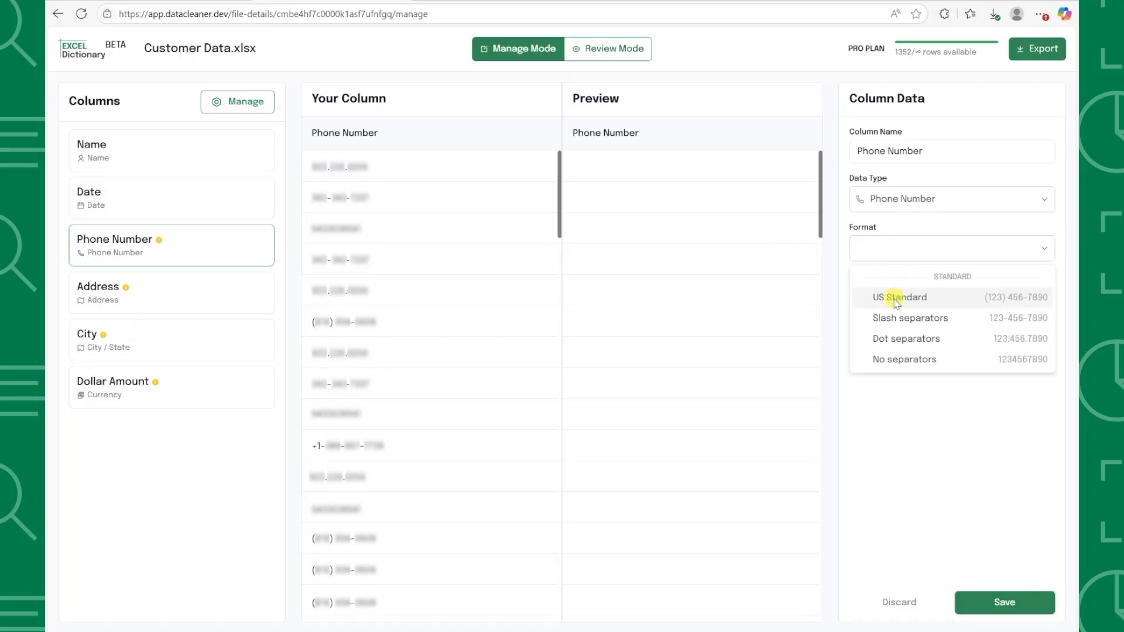
click(898, 296)
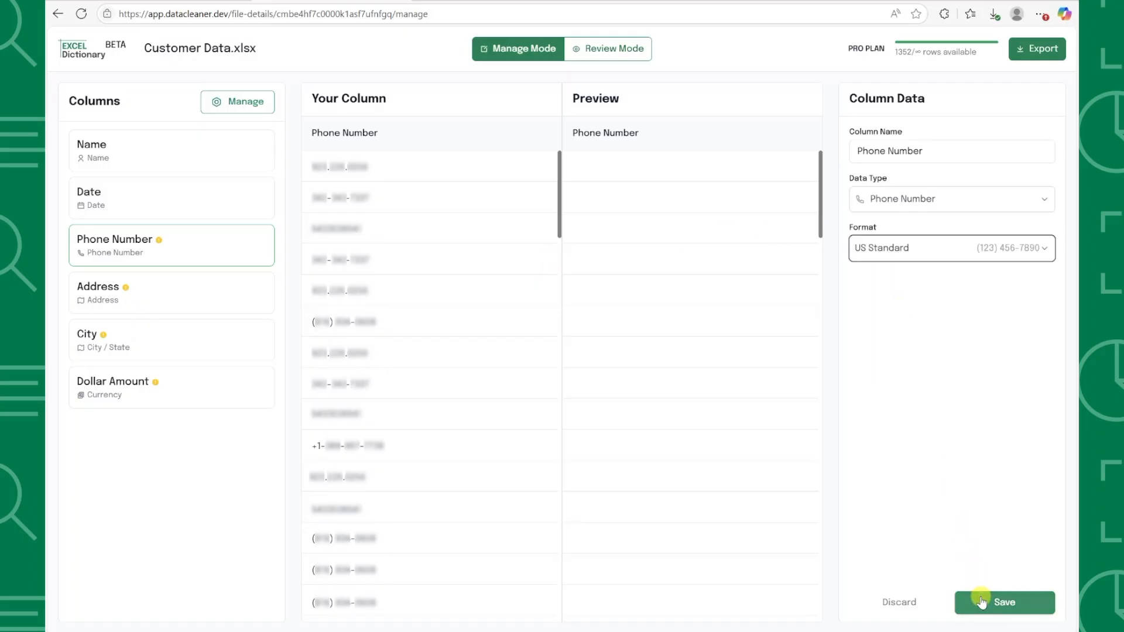
click(1004, 603)
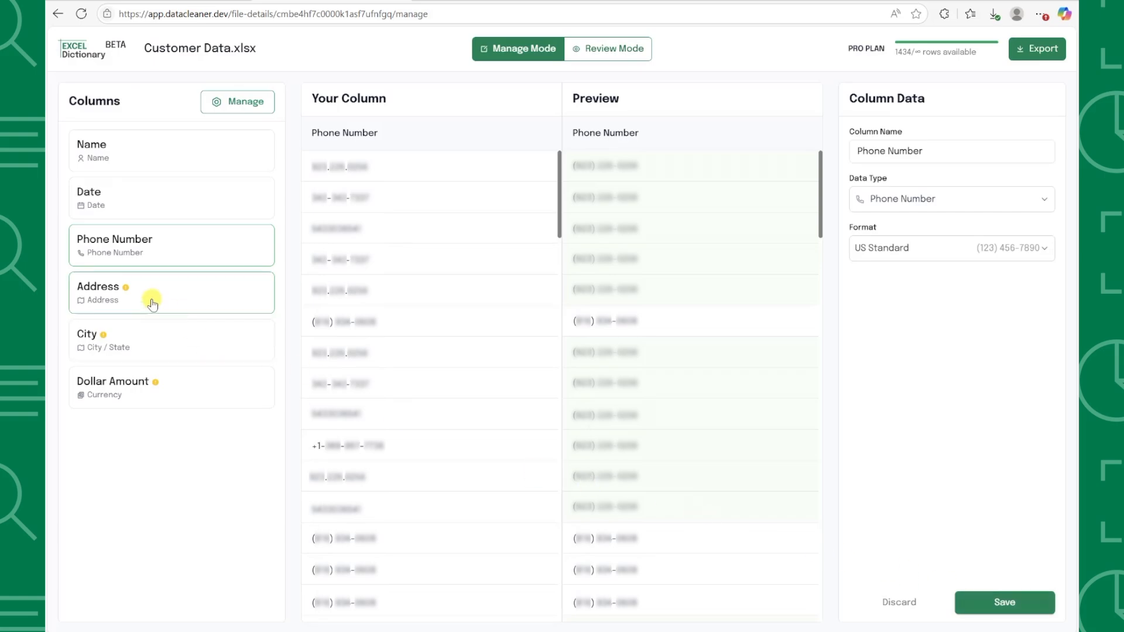
click(171, 293)
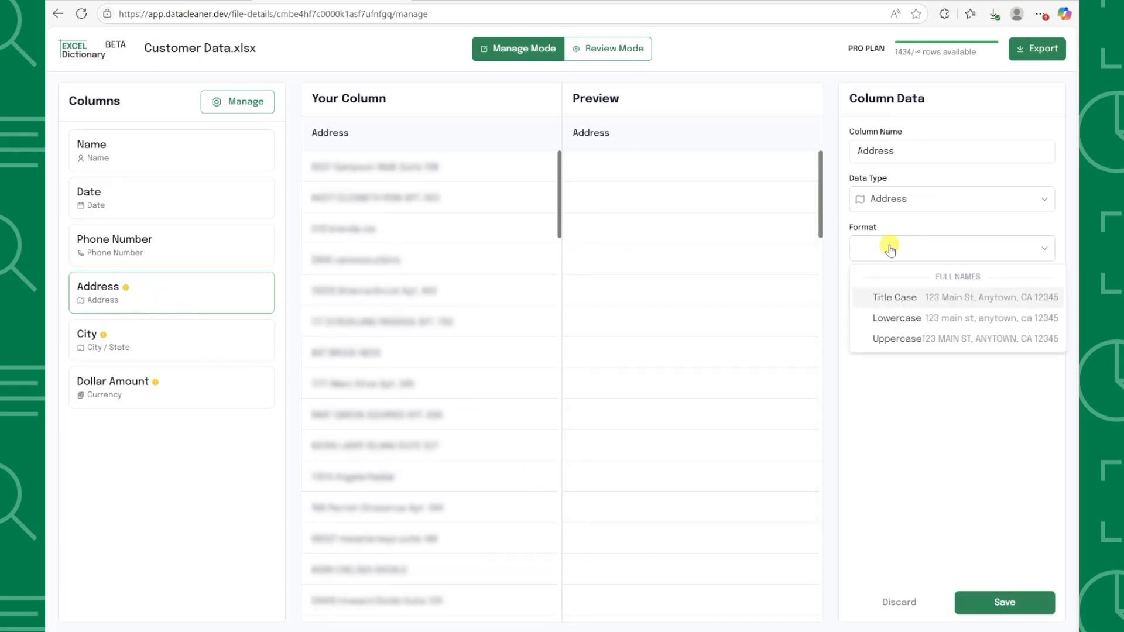
- Save Title Case formats for the Address and City columns
click(1003, 603)
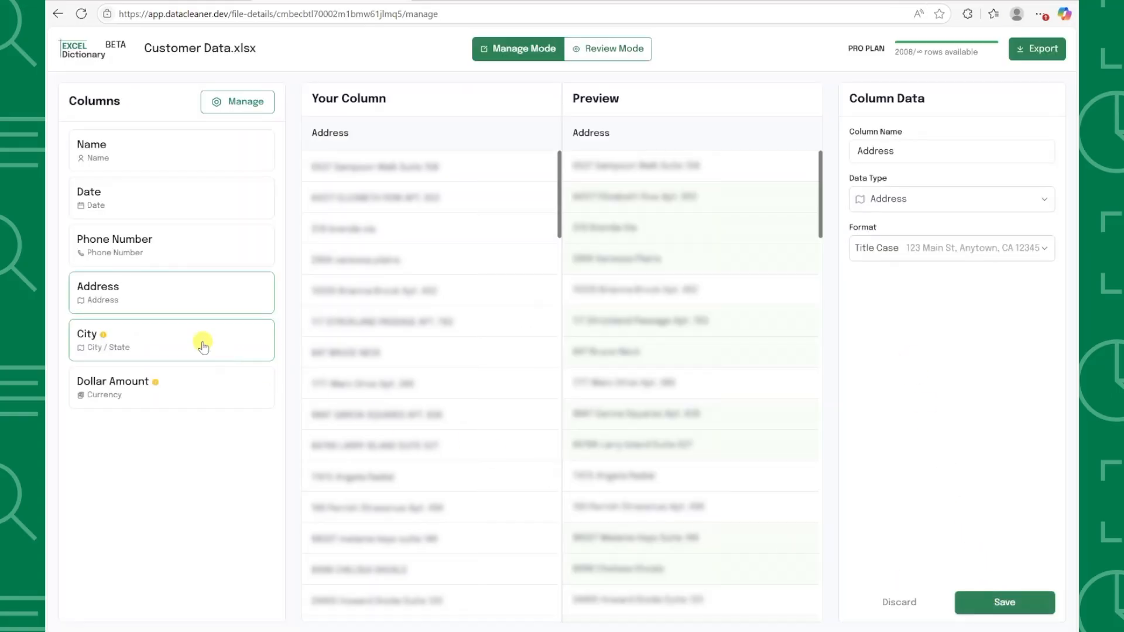
click(171, 339)
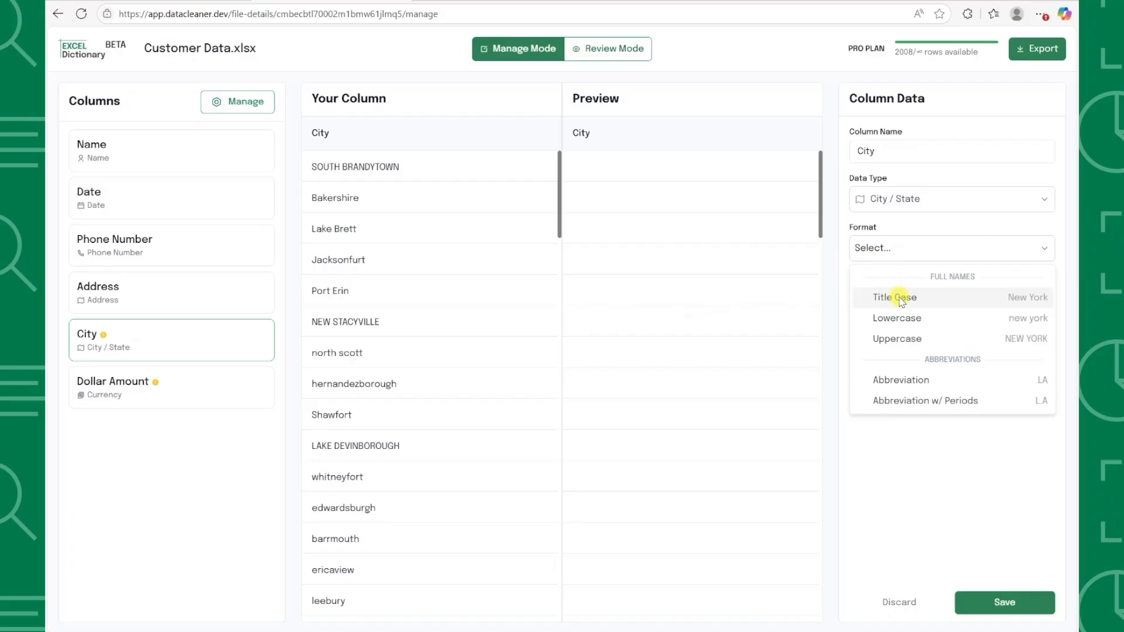
click(894, 297)
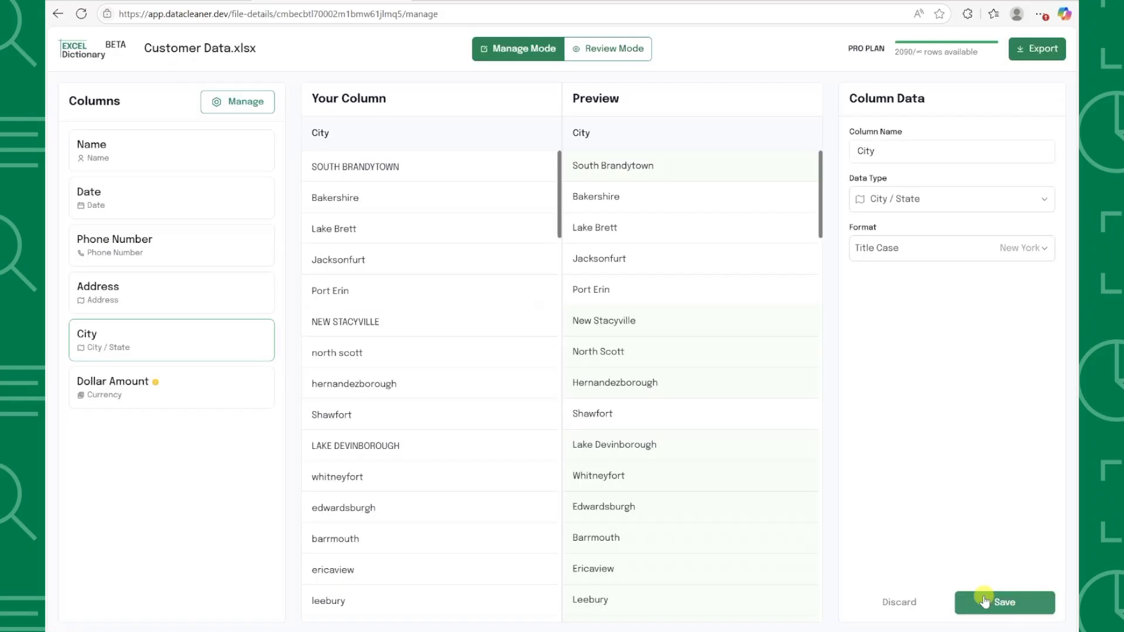
click(171, 387)
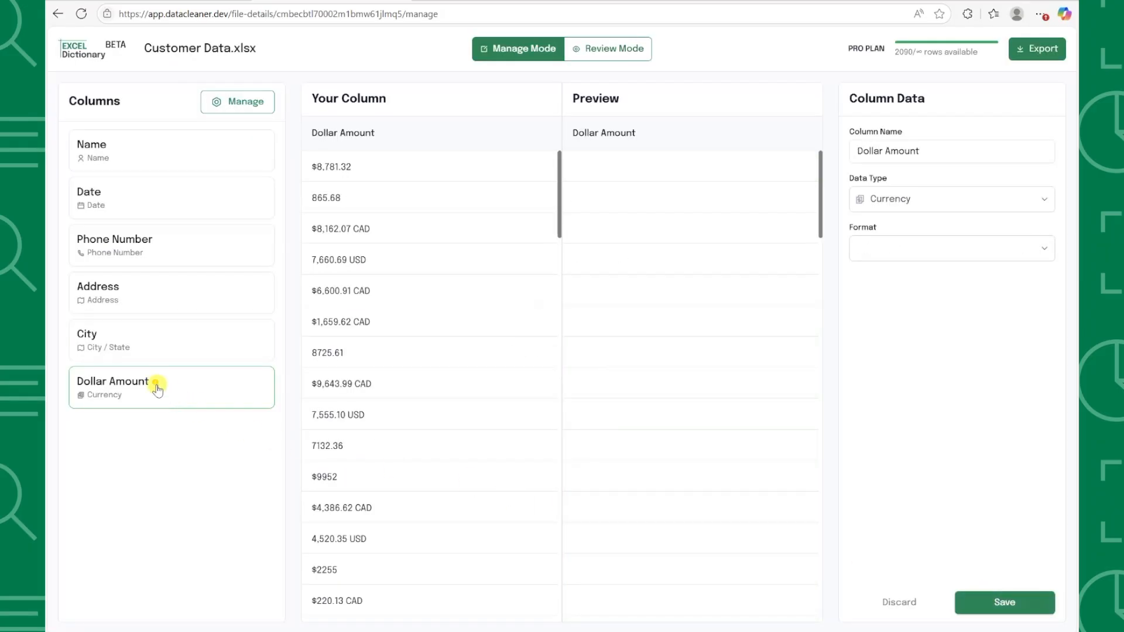
- Save Dollar Amount with the symbol-first currency format and enter Review Mode
click(951, 249)
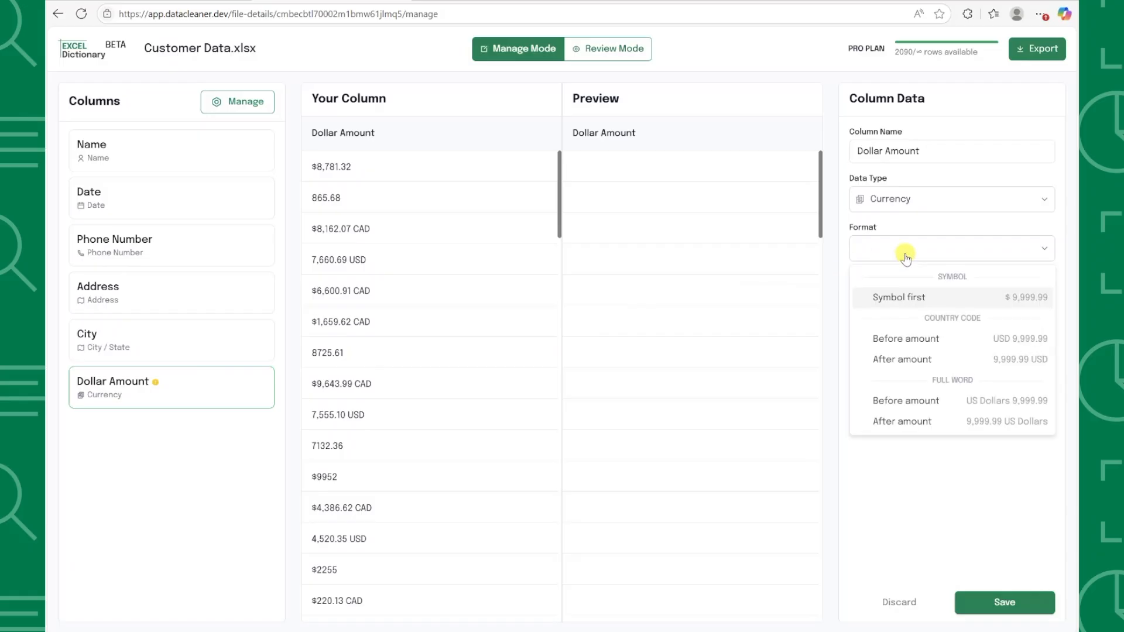
click(898, 297)
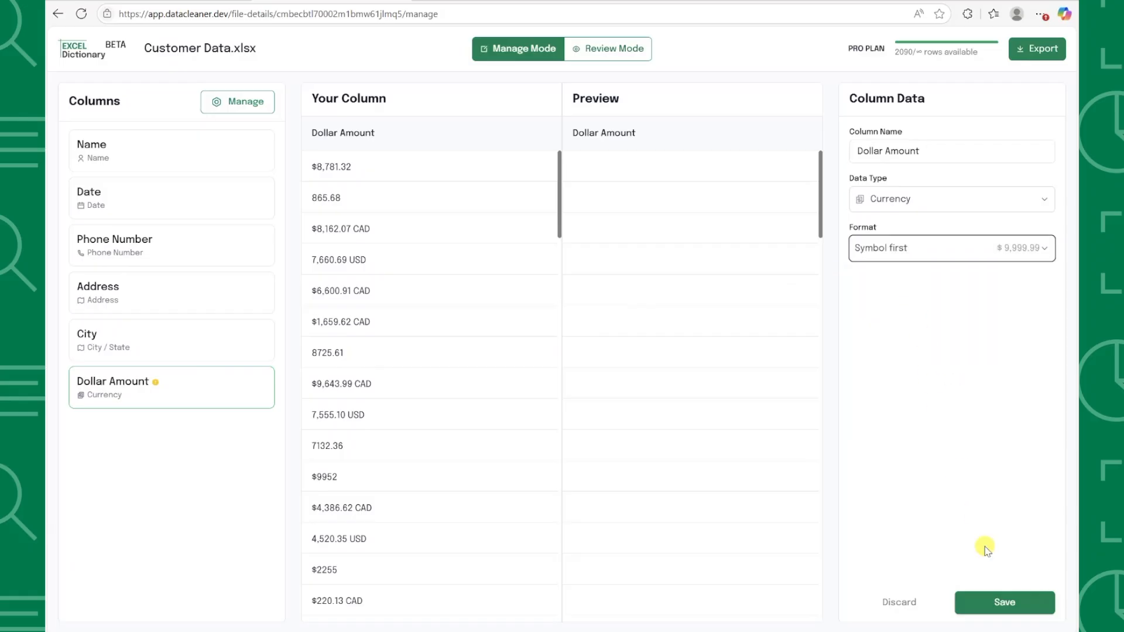
click(1004, 602)
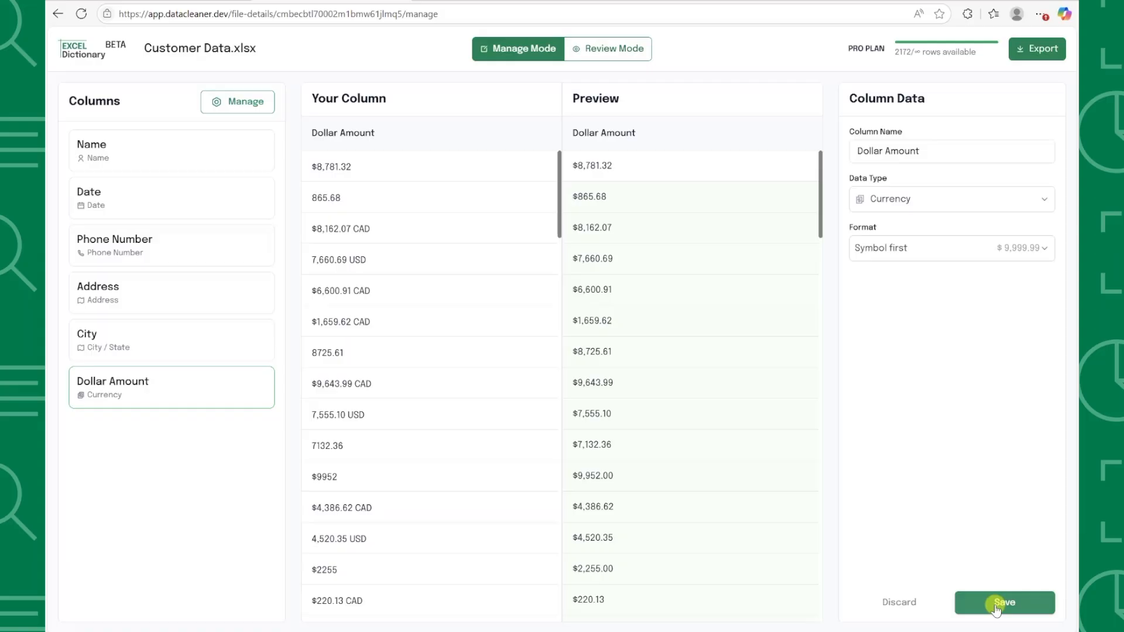
click(1003, 602)
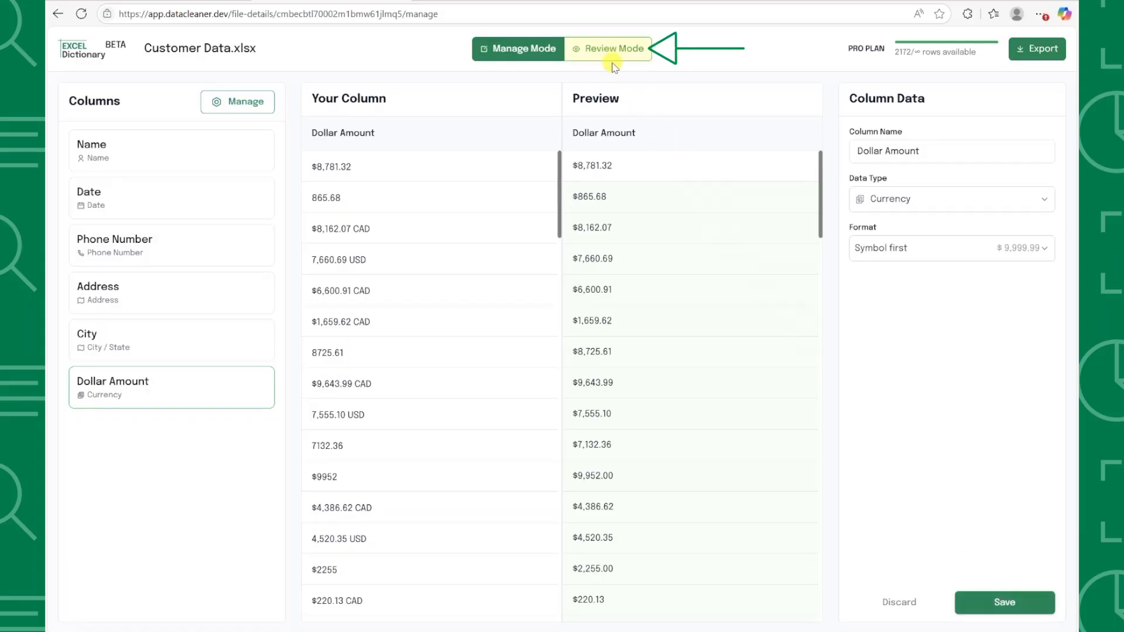
click(607, 48)
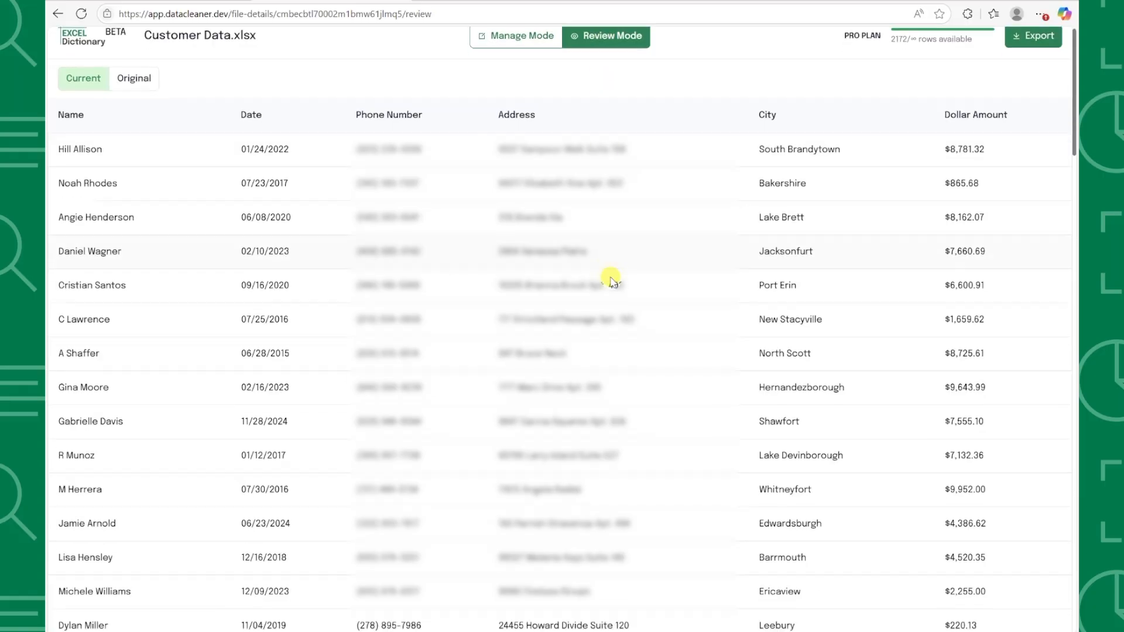
- Export the table as XLSX named 'Clean Customer Data' and open the download in Excel
scroll(down, 3)
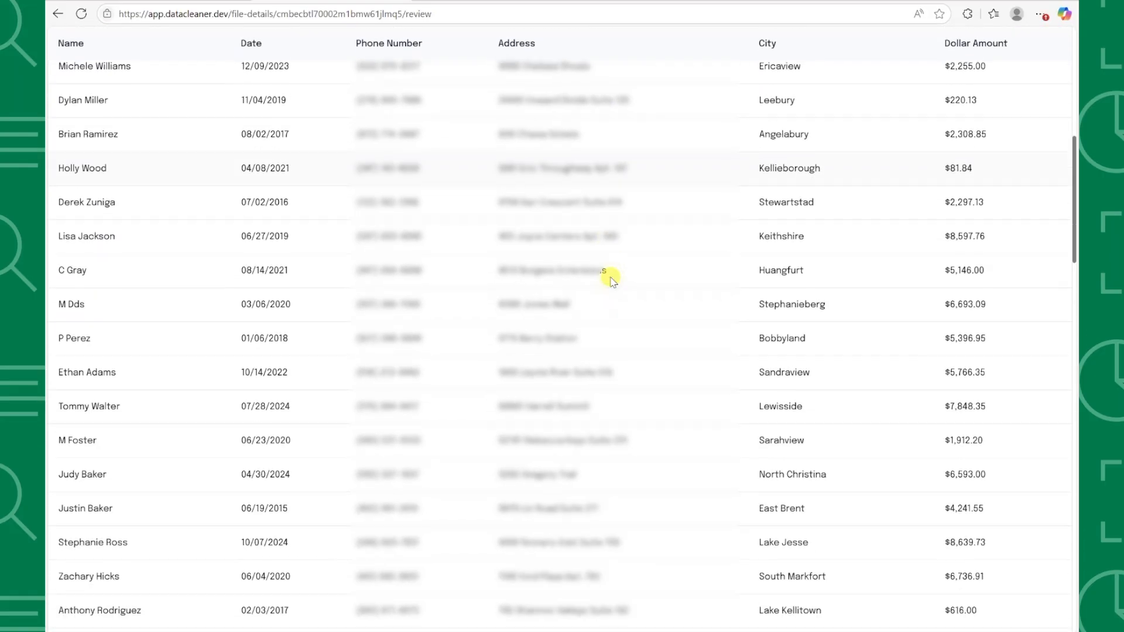
scroll(up, 3)
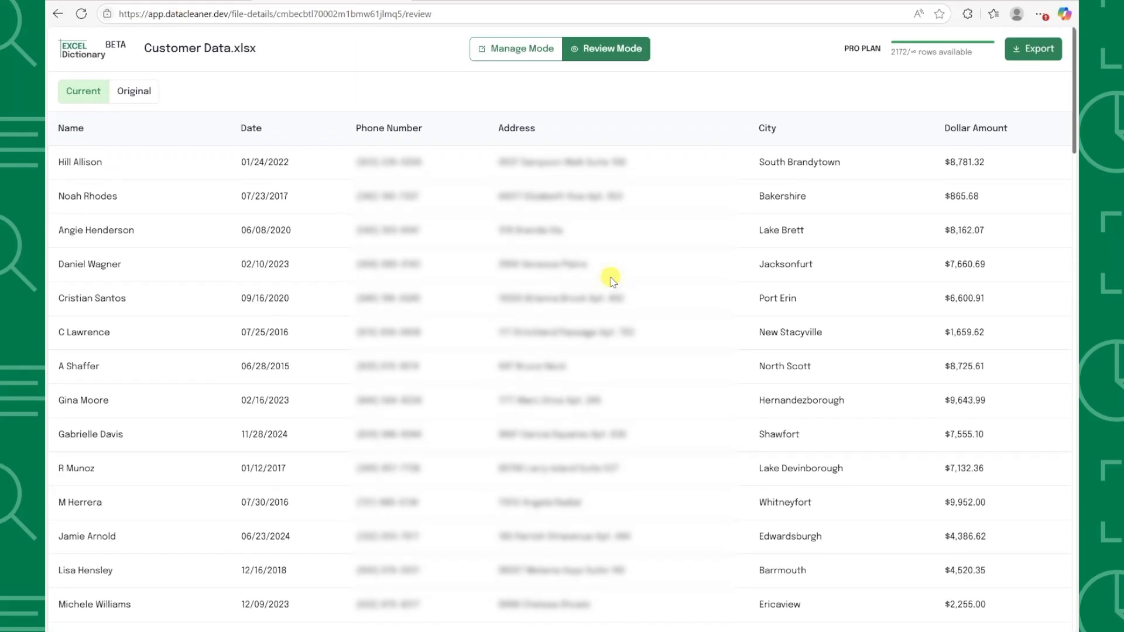
click(1033, 49)
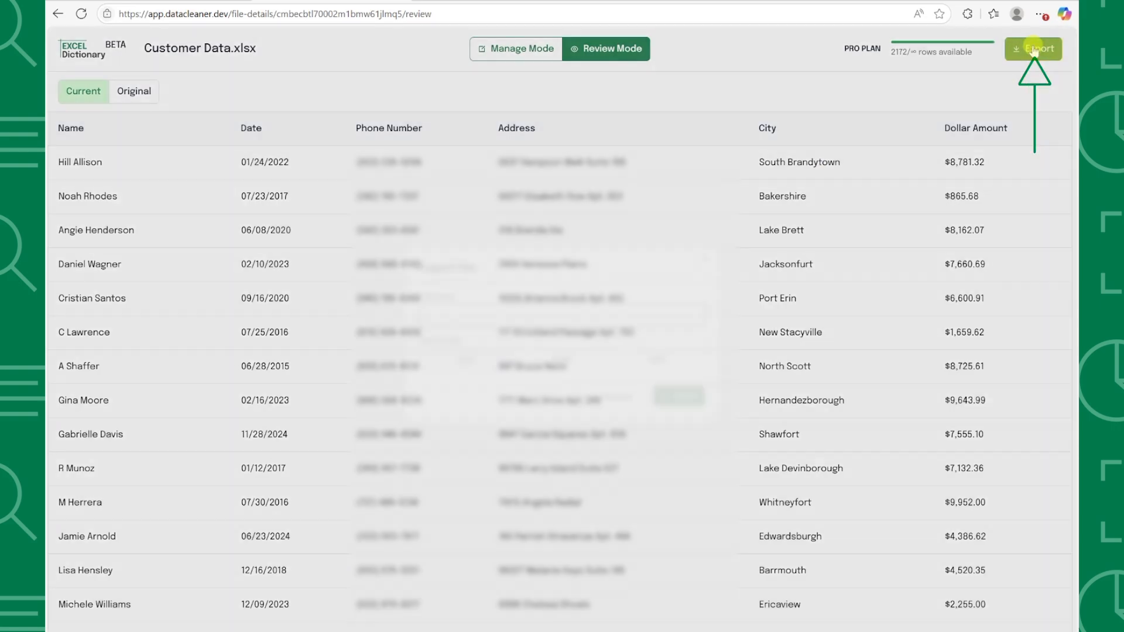
click(1033, 48)
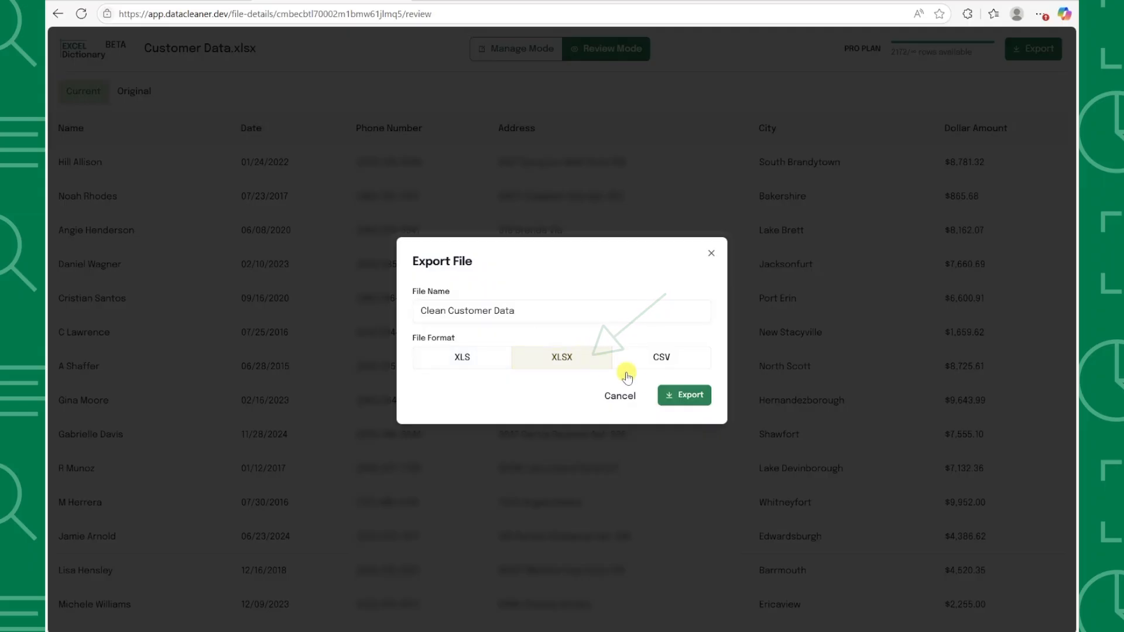
click(683, 396)
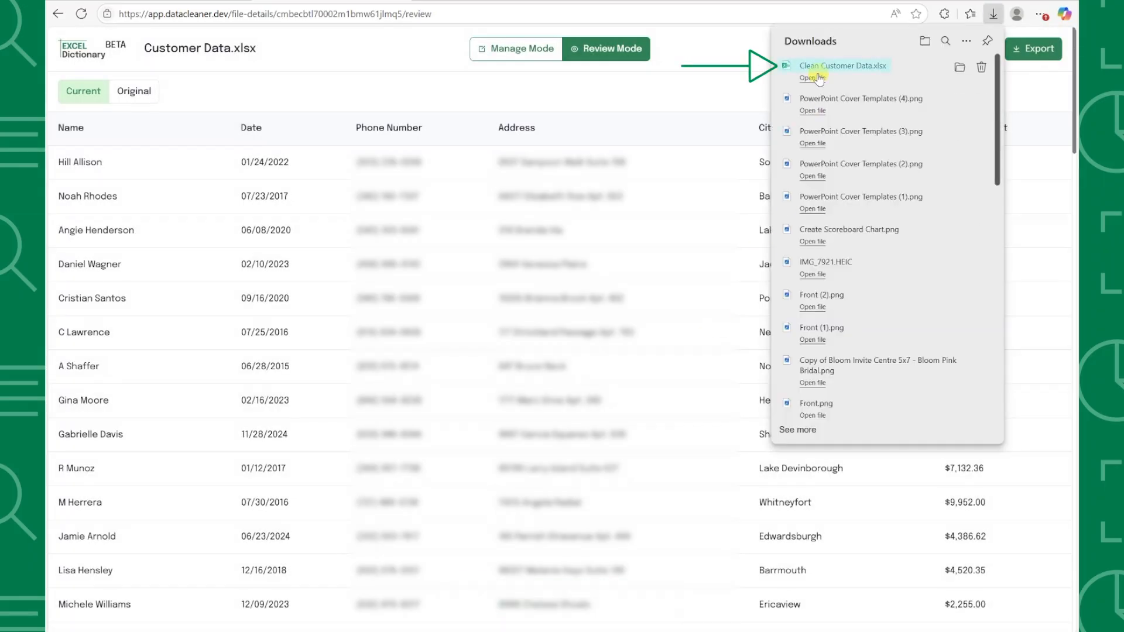
click(812, 78)
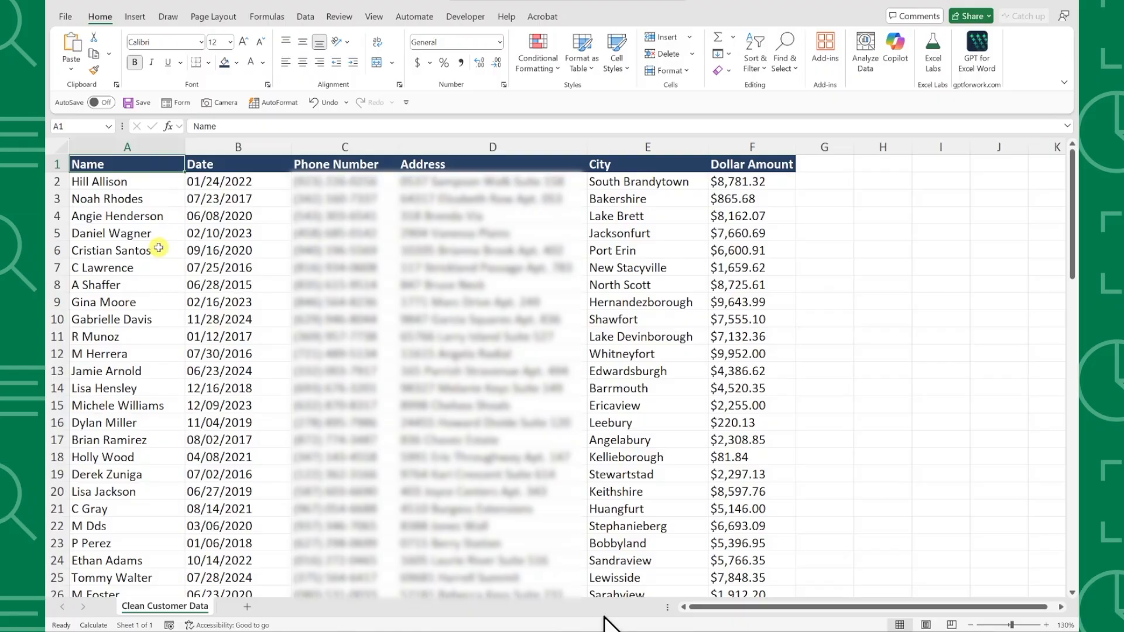